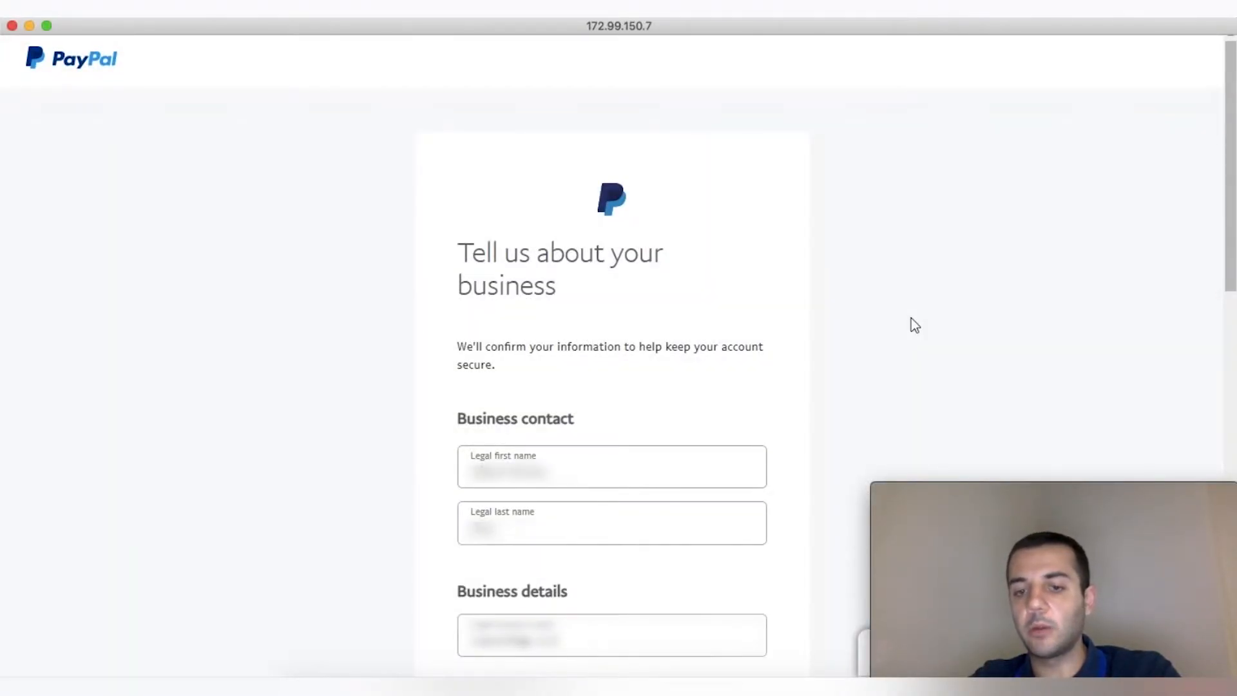
{"action": "mouse_move", "coordinate": [837, 508]}
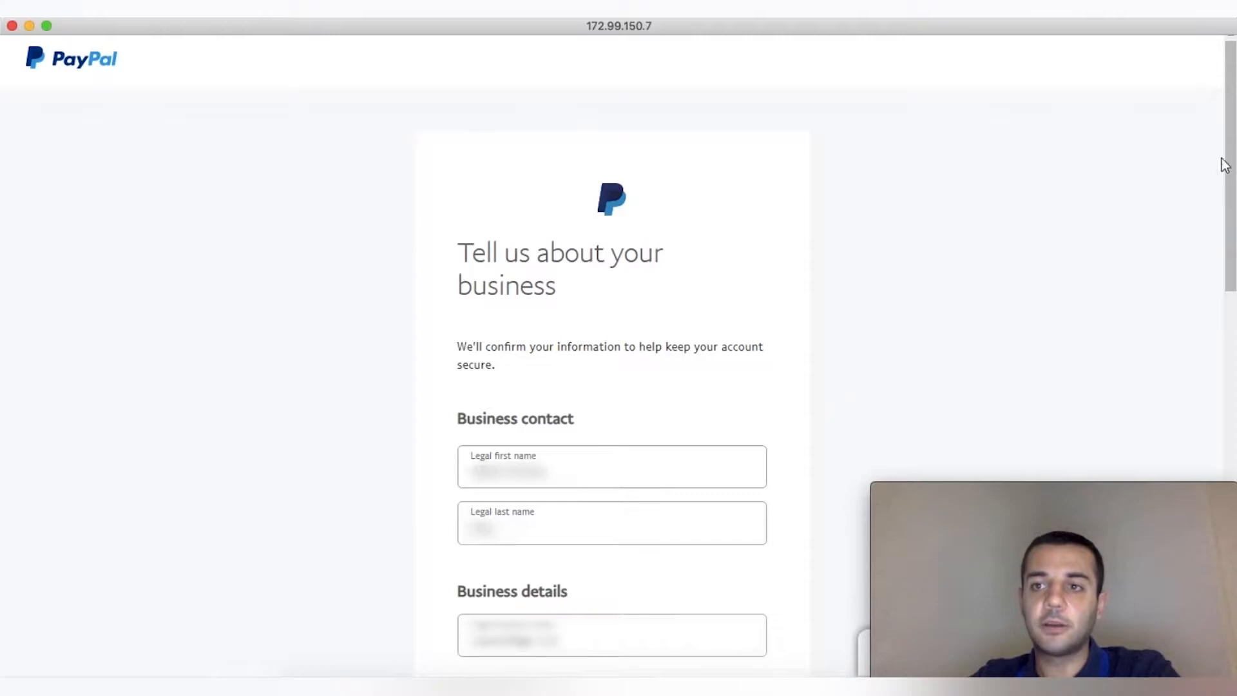
Step: Review the business details form and agree to create the PayPal business account
{"action": "scroll", "scroll_direction": "down", "scroll_amount": 3}
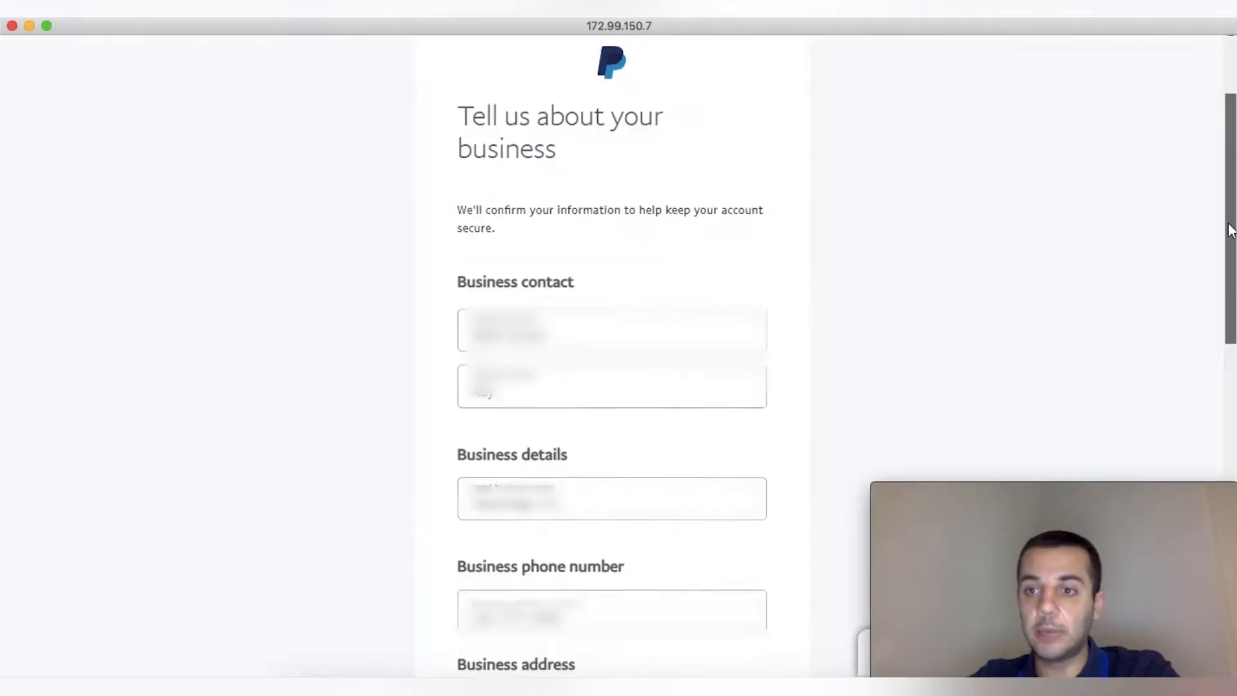
{"action": "scroll", "scroll_direction": "down", "scroll_amount": 3}
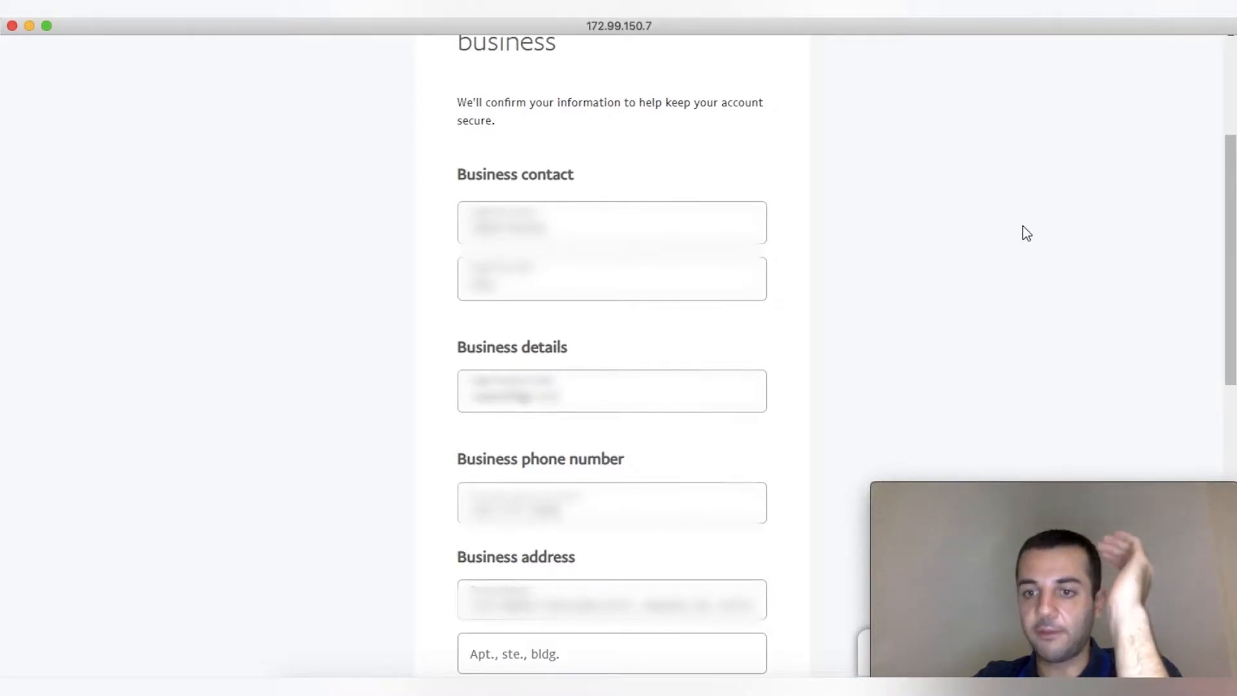
{"action": "scroll", "scroll_direction": "down", "scroll_amount": 3}
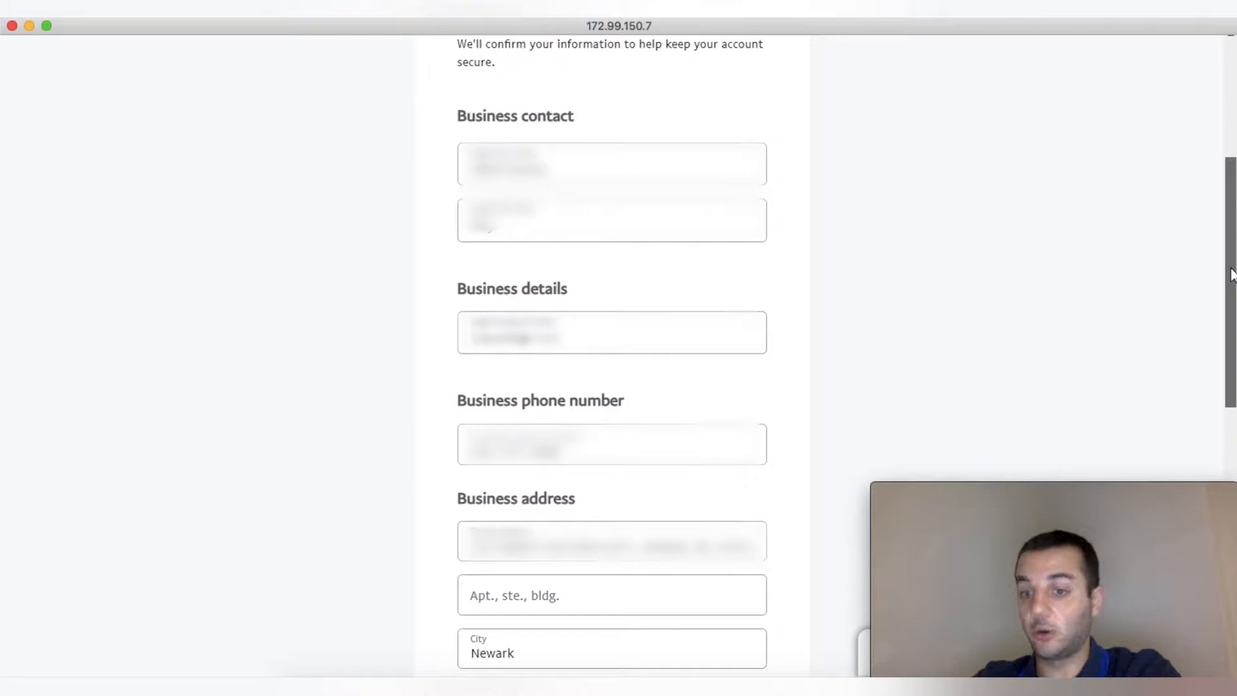
{"action": "scroll", "scroll_direction": "down", "scroll_amount": 3}
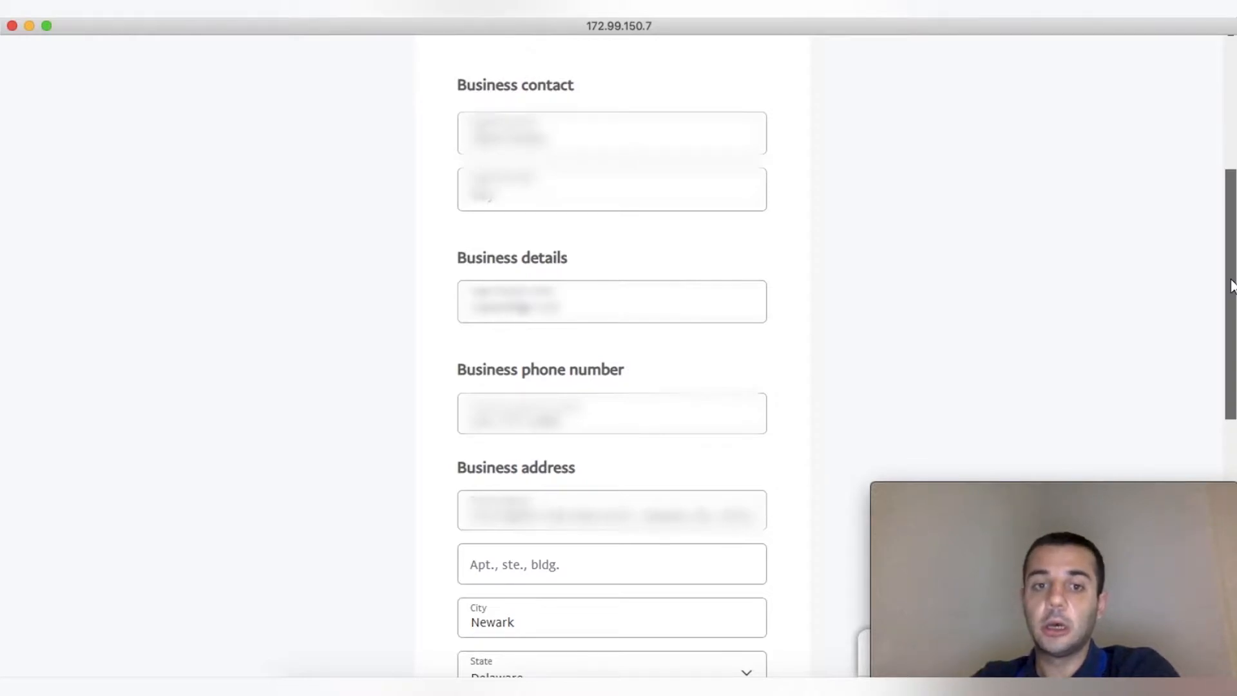
{"action": "scroll", "scroll_direction": "down", "scroll_amount": 3}
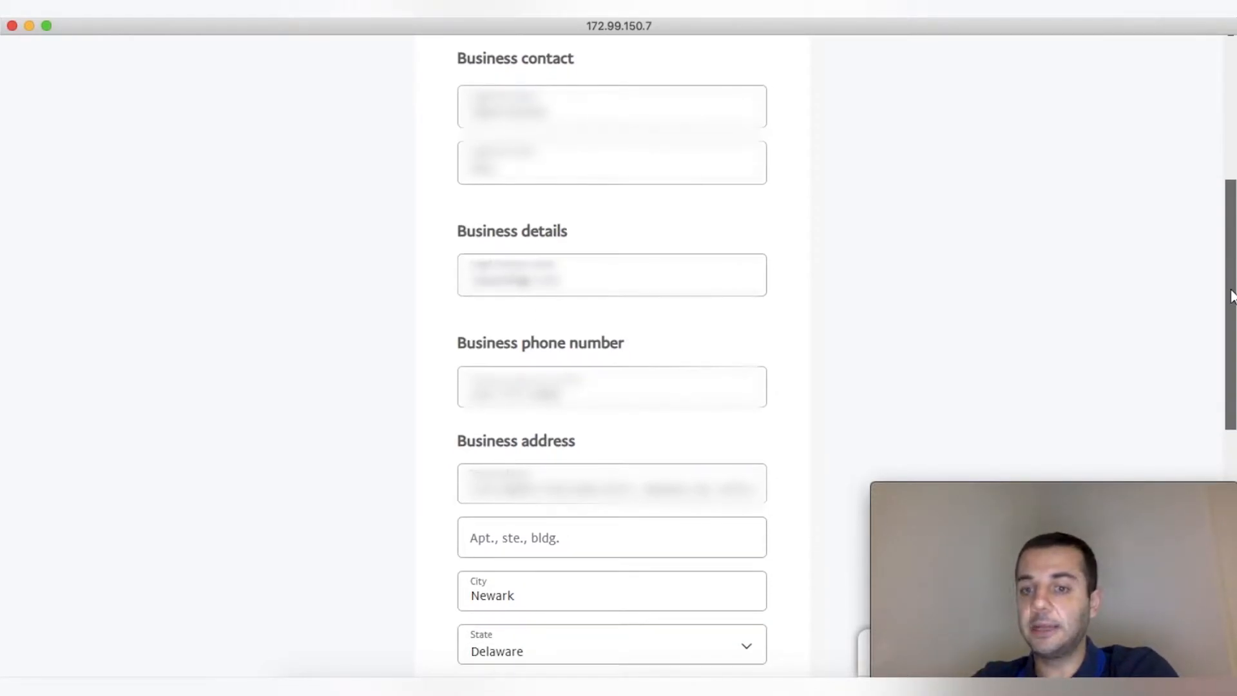
{"action": "scroll", "scroll_direction": "down", "scroll_amount": 3}
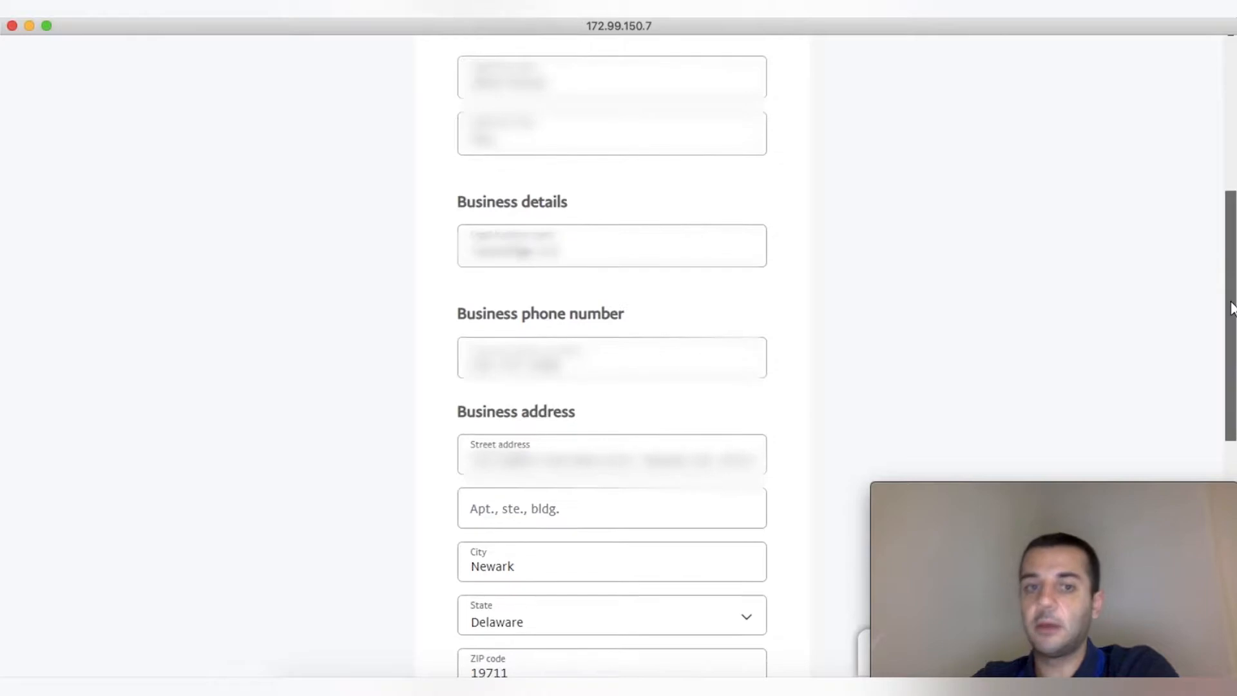
{"action": "scroll", "scroll_direction": "down", "scroll_amount": 3}
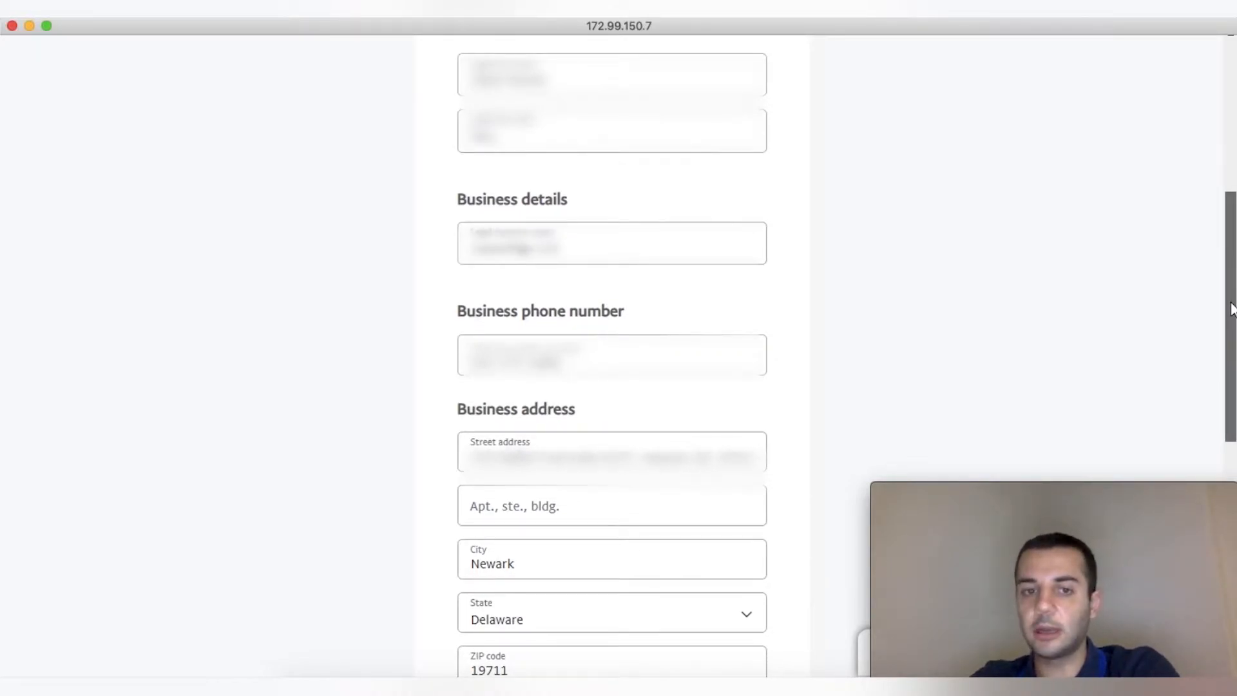
{"action": "scroll", "scroll_direction": "down", "scroll_amount": 3}
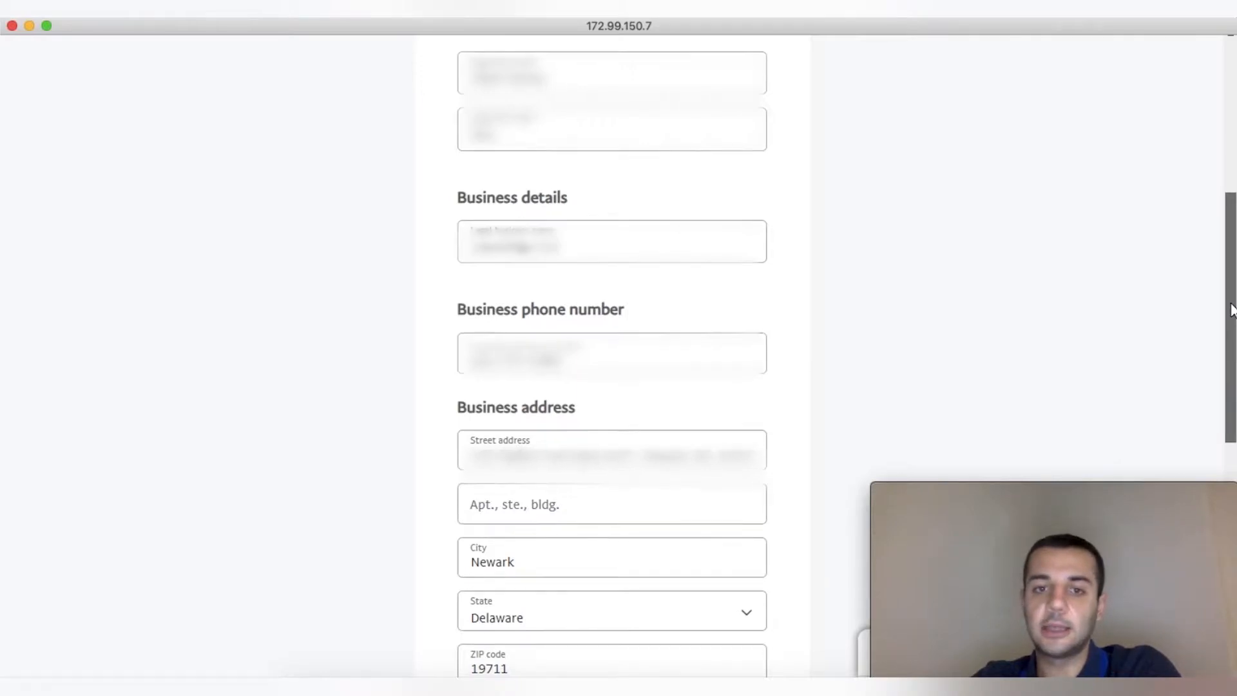
{"action": "scroll", "scroll_direction": "down", "scroll_amount": 3}
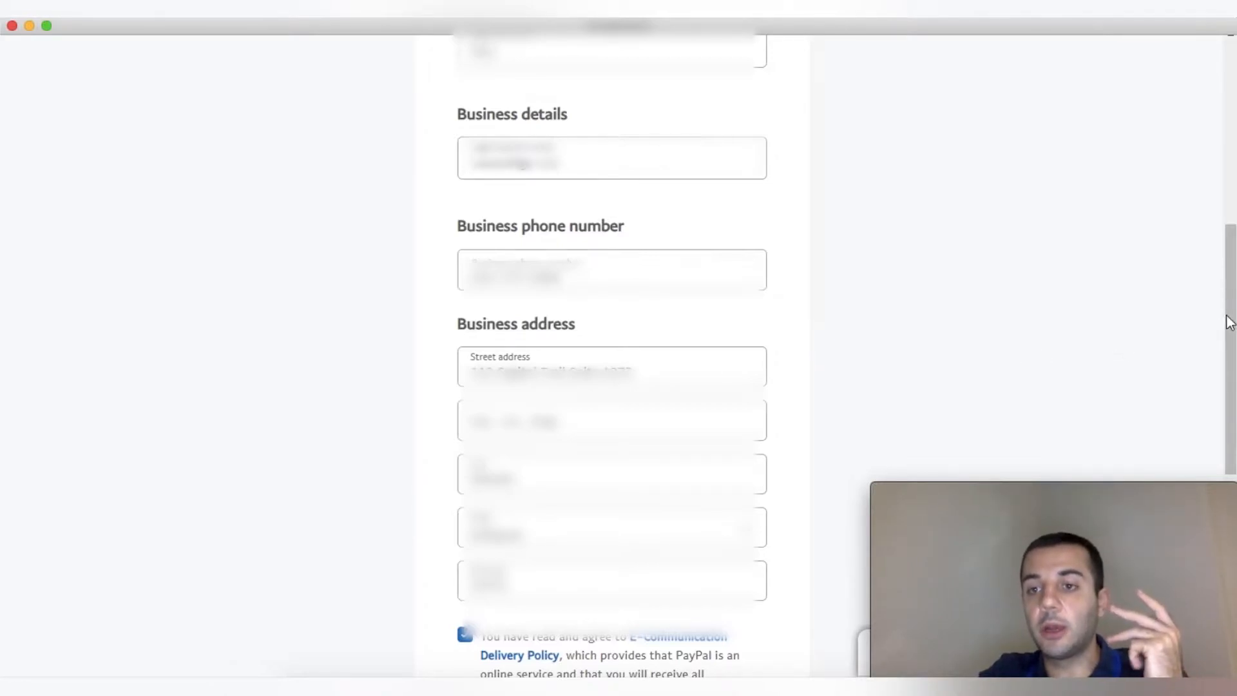
{"action": "scroll", "scroll_direction": "down", "scroll_amount": 3}
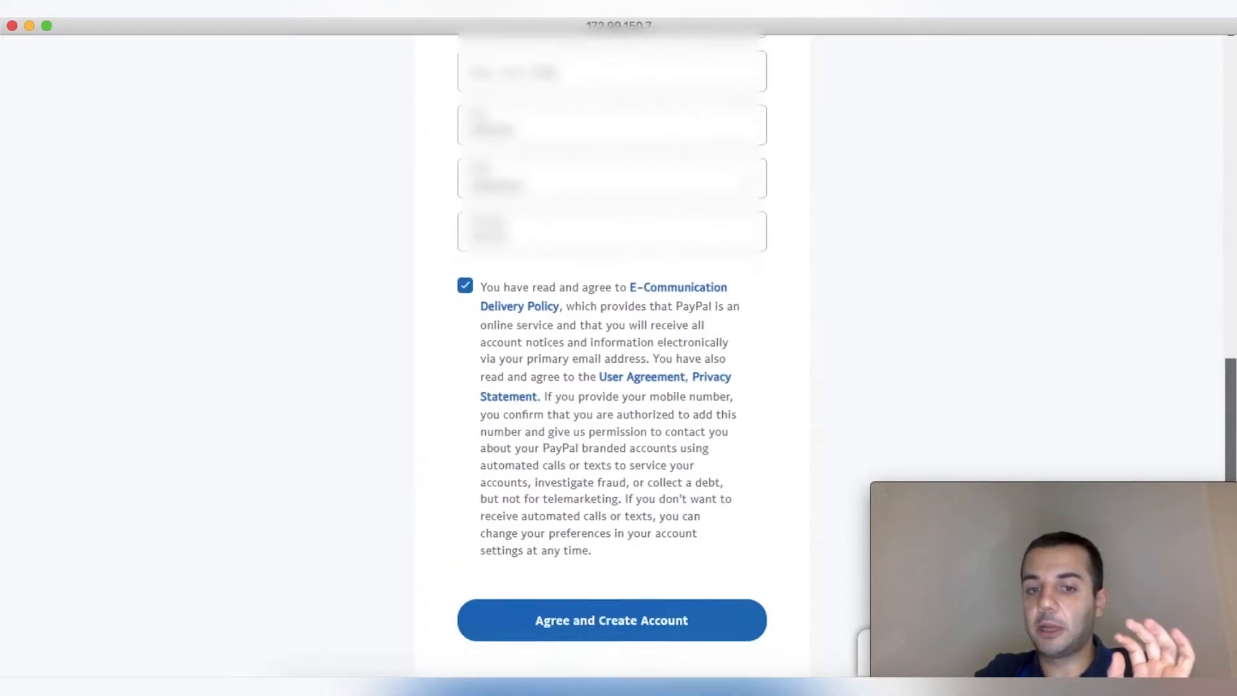
{"action": "scroll", "scroll_direction": "down", "scroll_amount": 3}
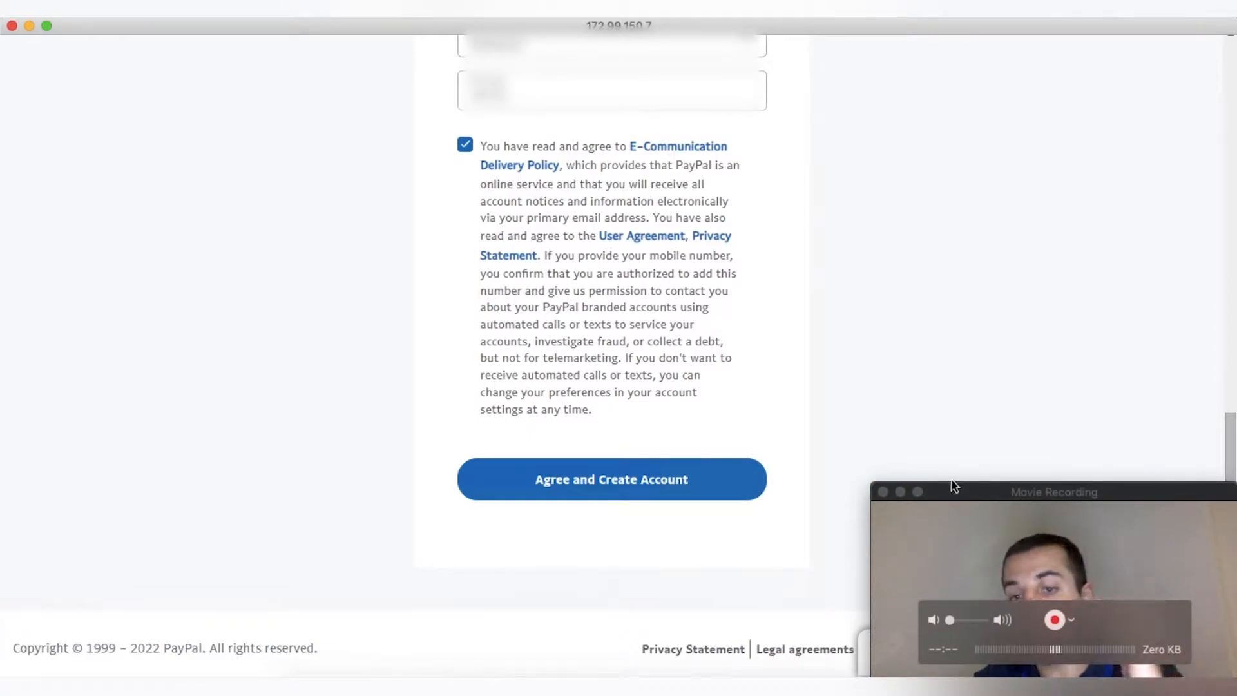
{"action": "mouse_move", "coordinate": [1047, 345]}
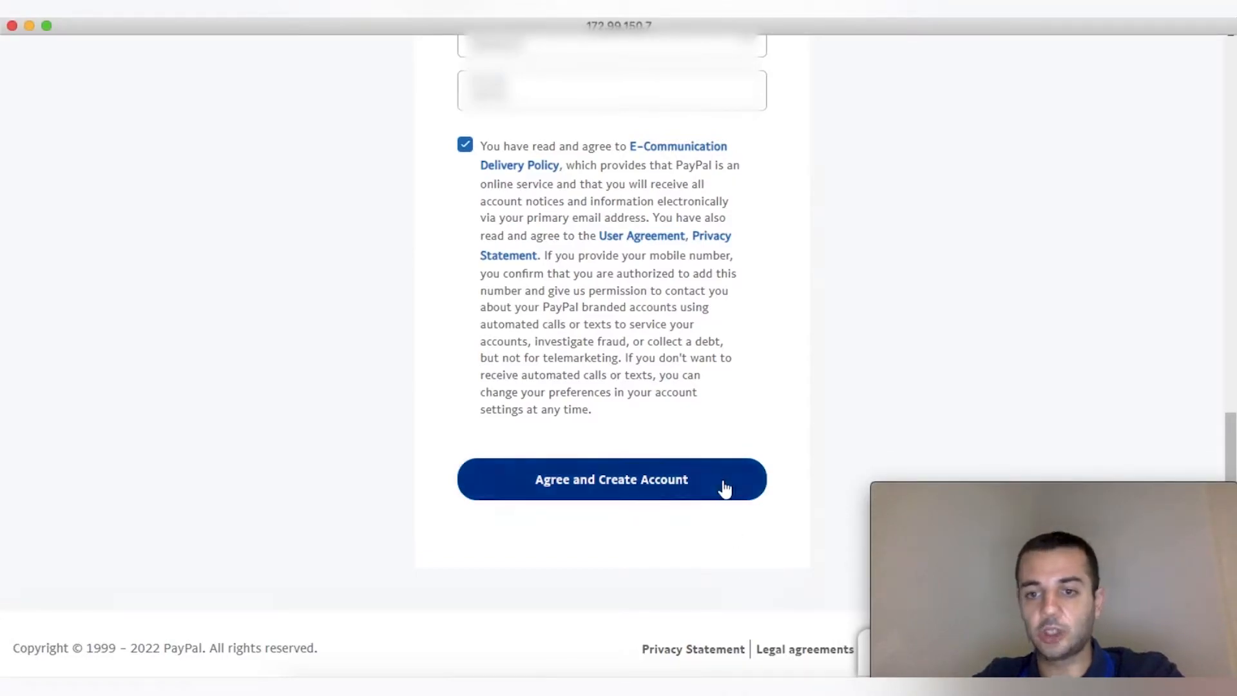
{"action": "left_click", "coordinate": [611, 480]}
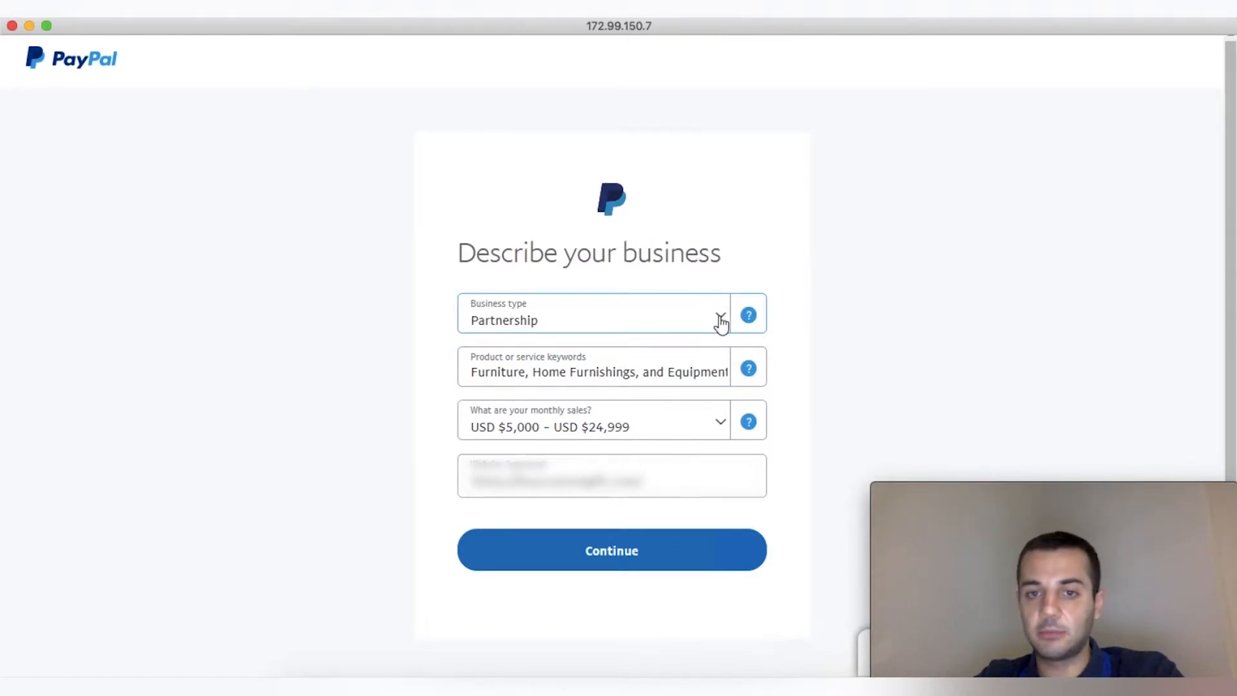
Step: Keep Partnership as the business type and move to the product keywords field
{"action": "left_click", "coordinate": [591, 314]}
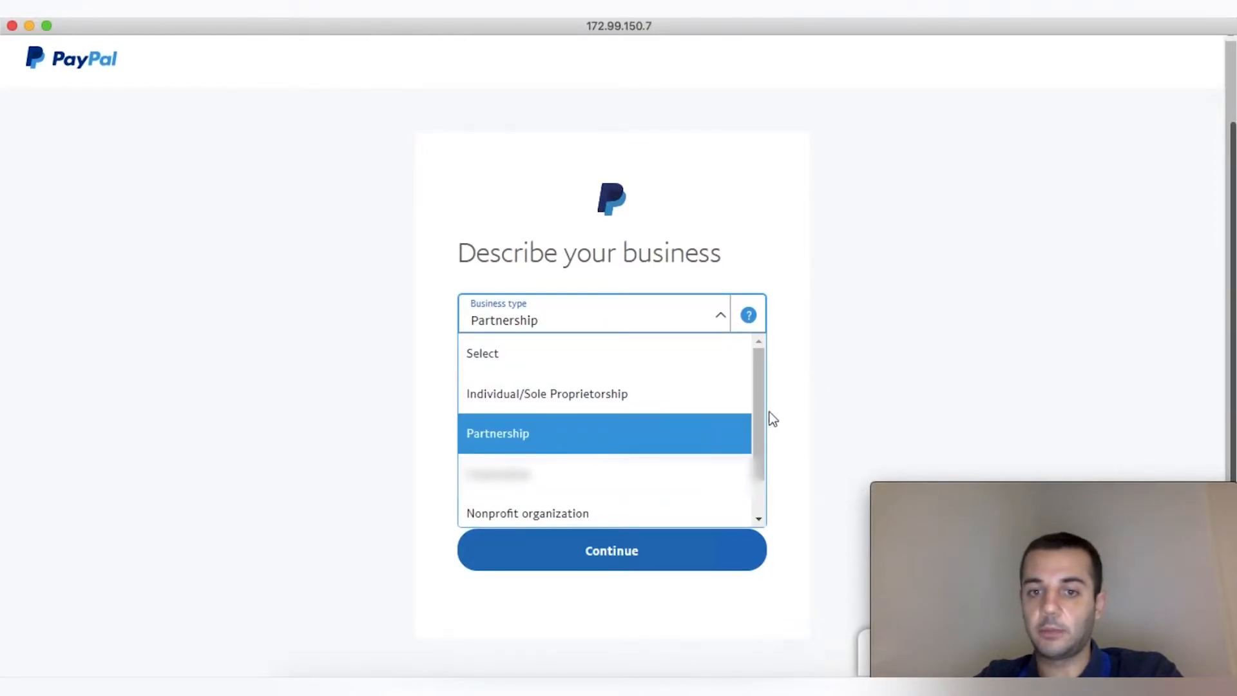
{"action": "scroll", "scroll_direction": "down", "scroll_amount": 3}
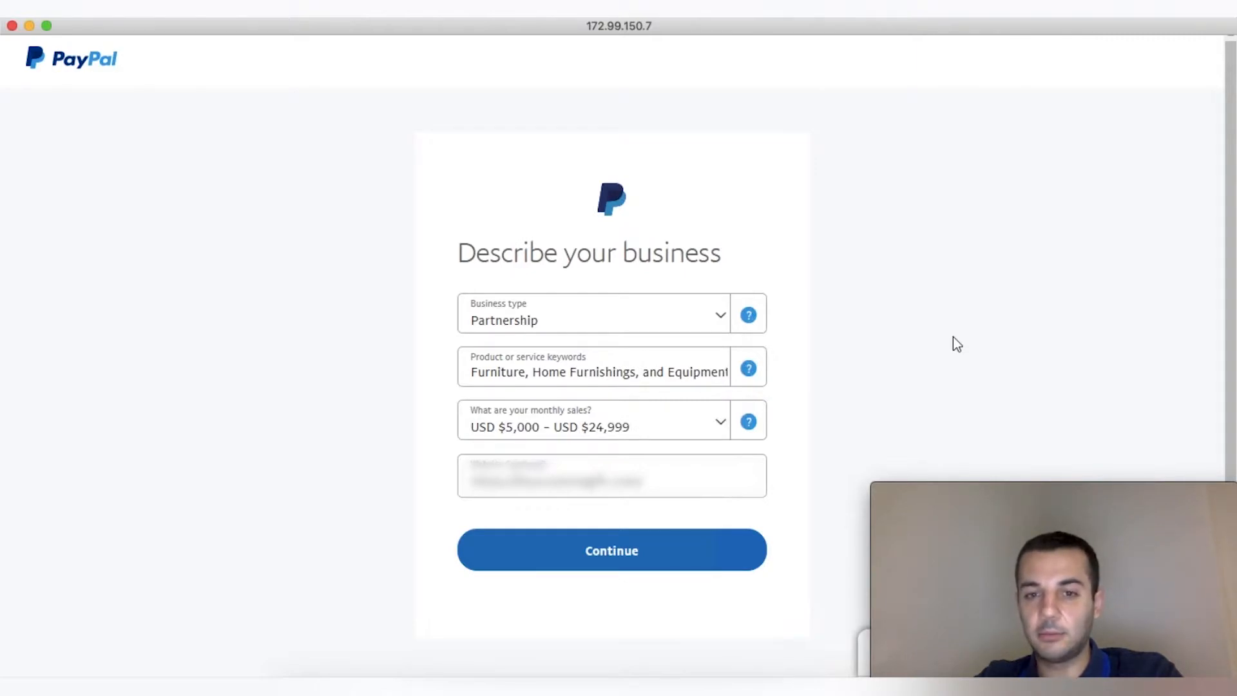
{"action": "mouse_move", "coordinate": [721, 367]}
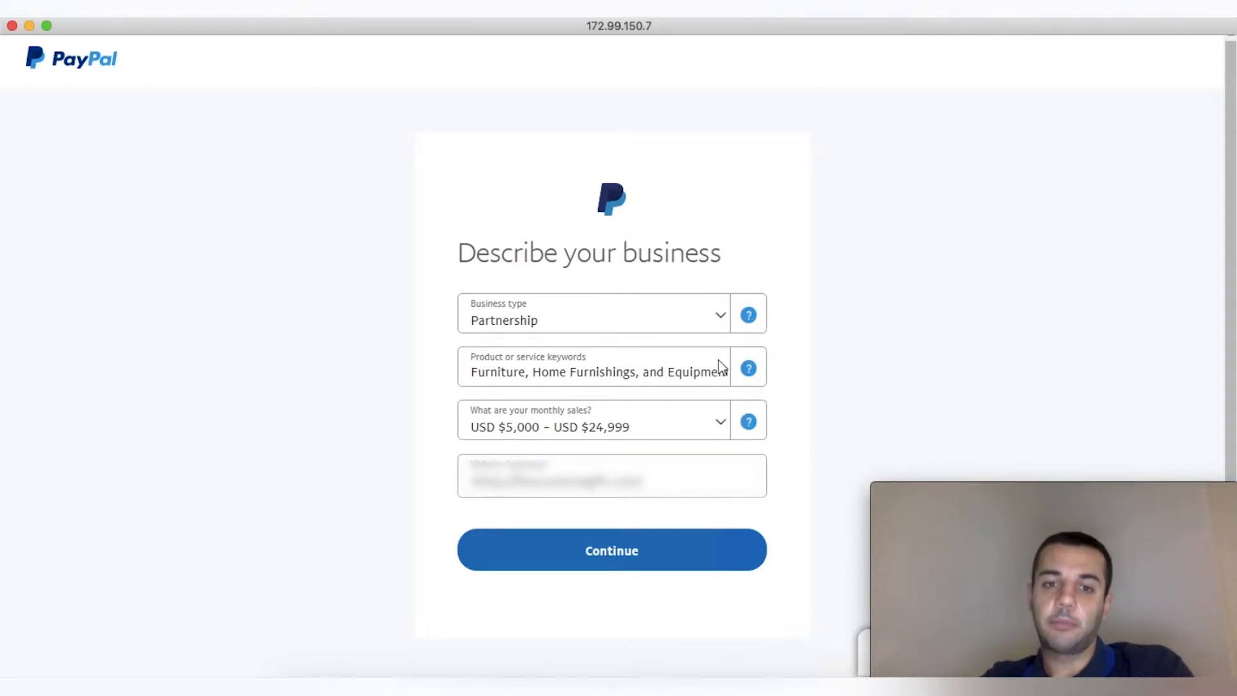
{"action": "left_click", "coordinate": [597, 371]}
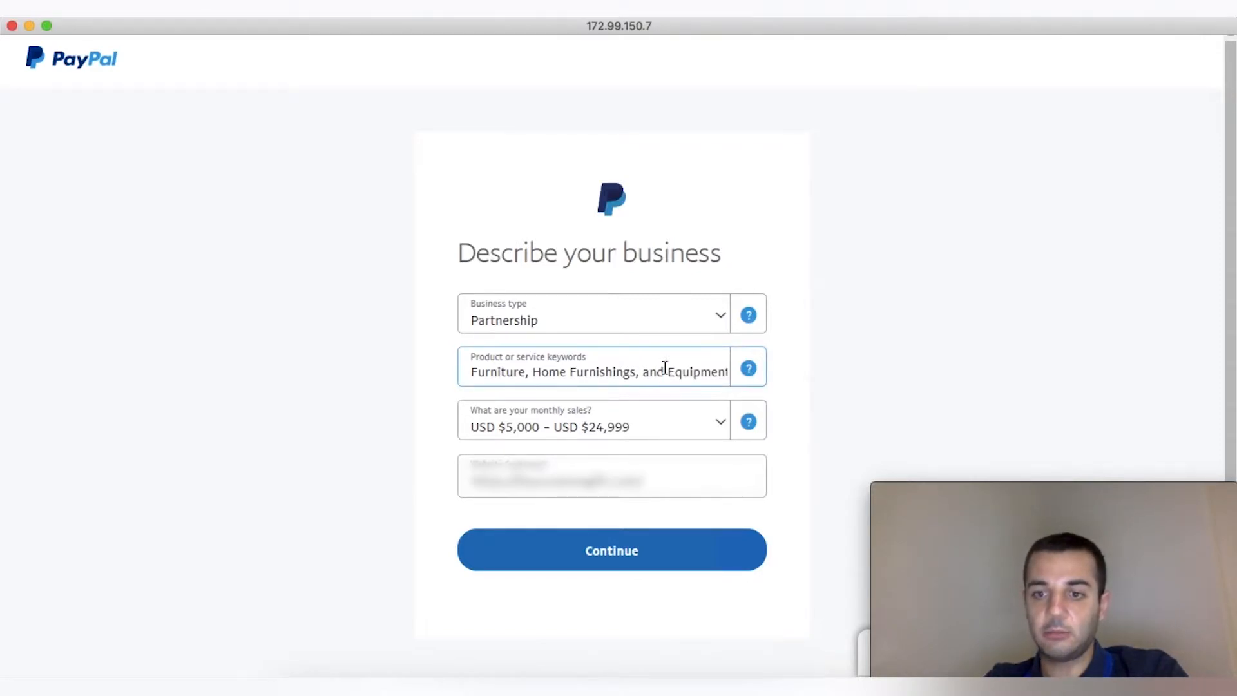
{"action": "mouse_move", "coordinate": [877, 394]}
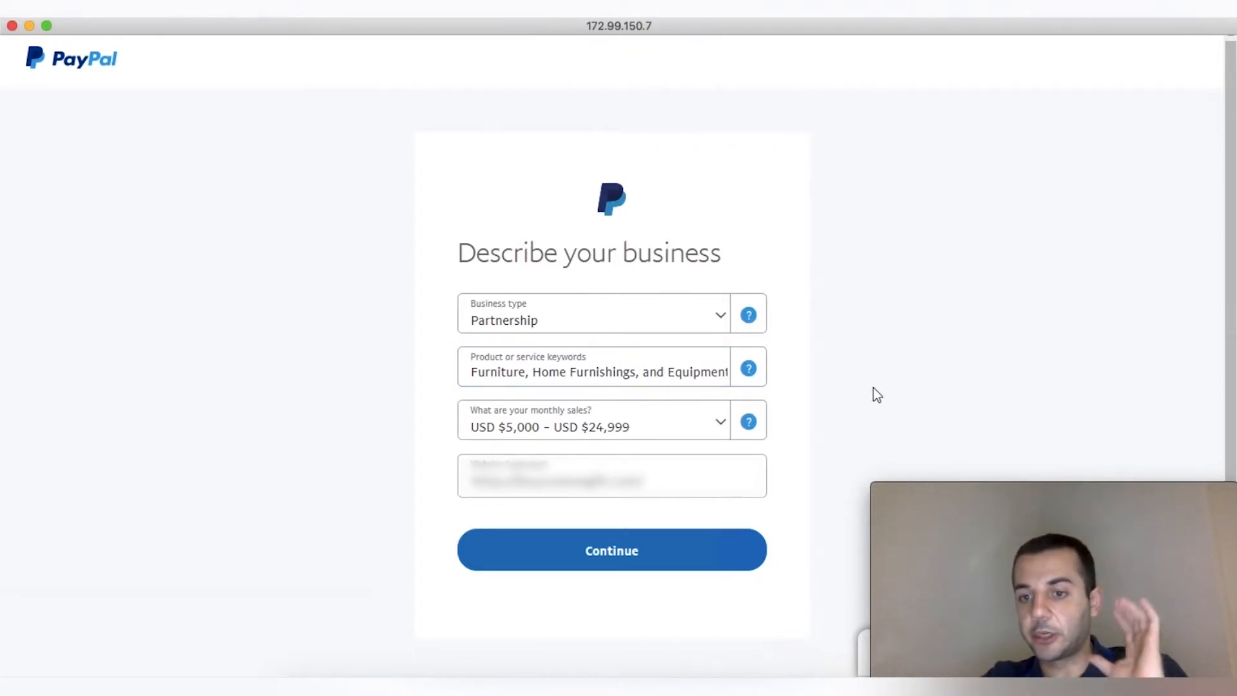
{"action": "left_click", "coordinate": [611, 372]}
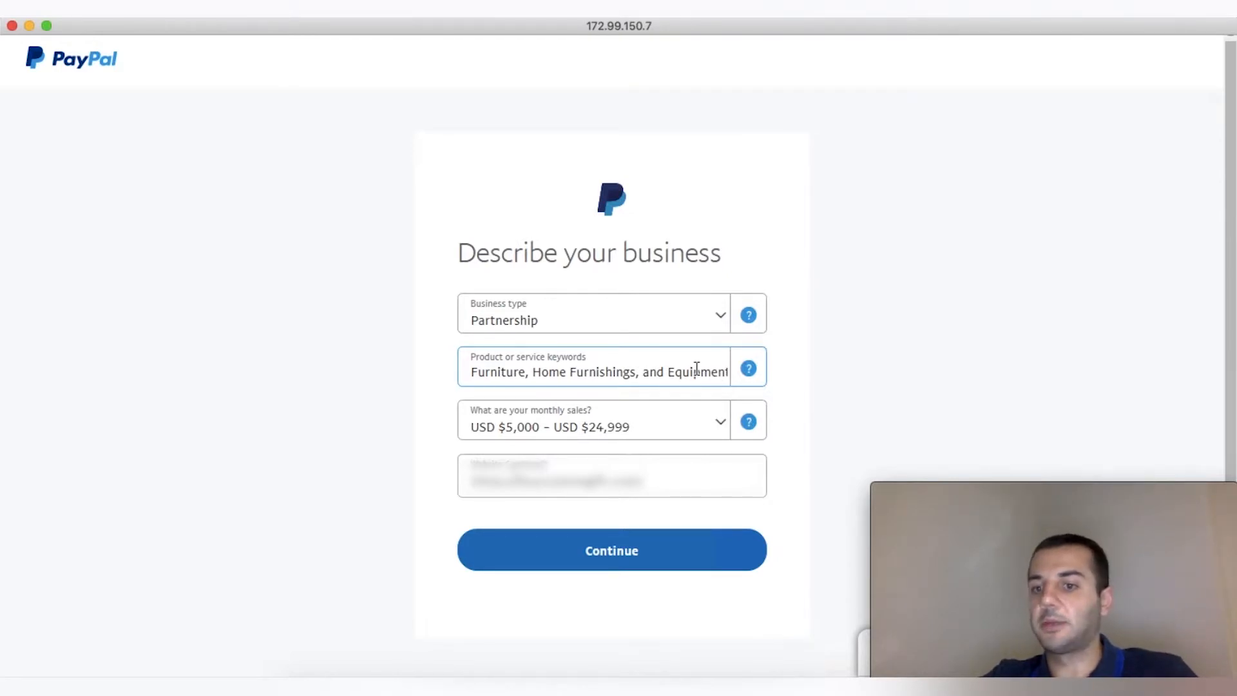
{"action": "left_click", "coordinate": [592, 420]}
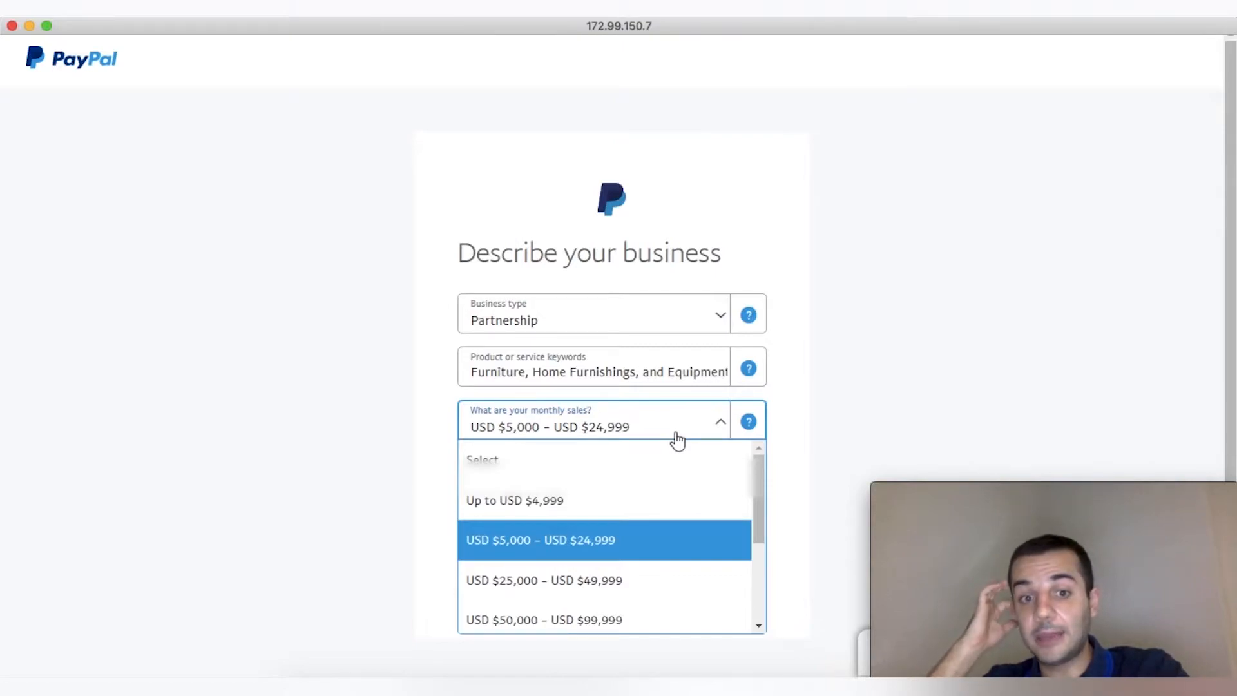
{"action": "mouse_move", "coordinate": [540, 509]}
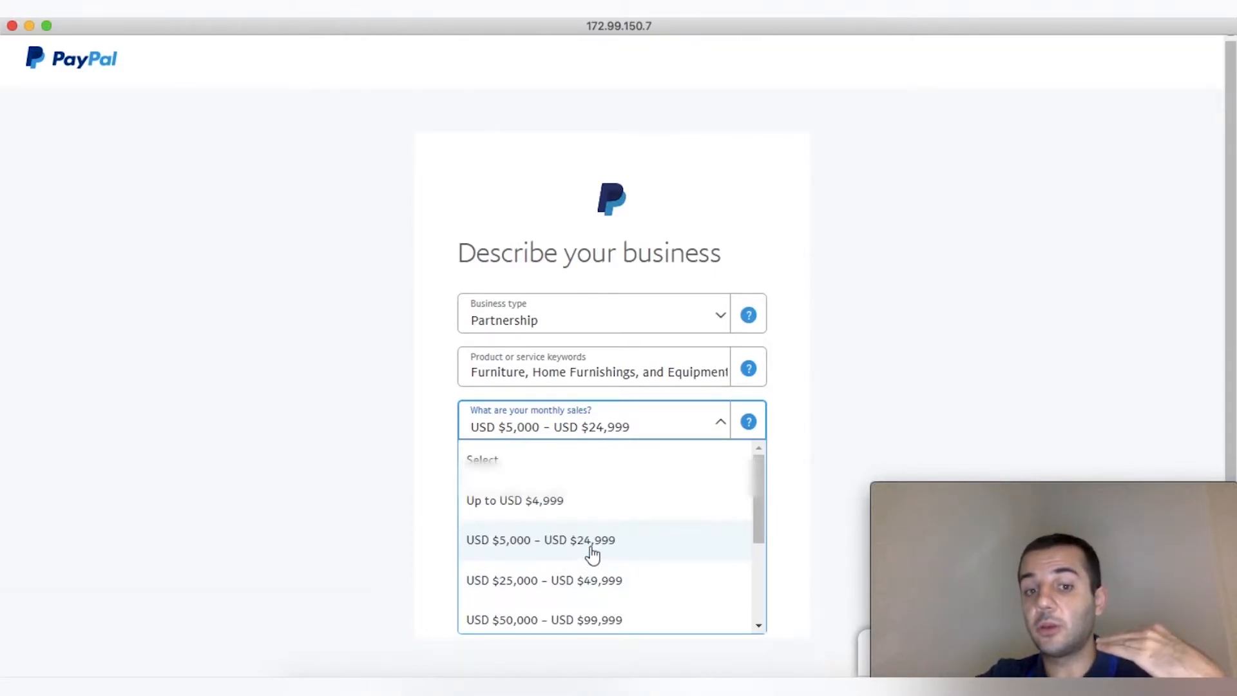
{"action": "left_click", "coordinate": [540, 540]}
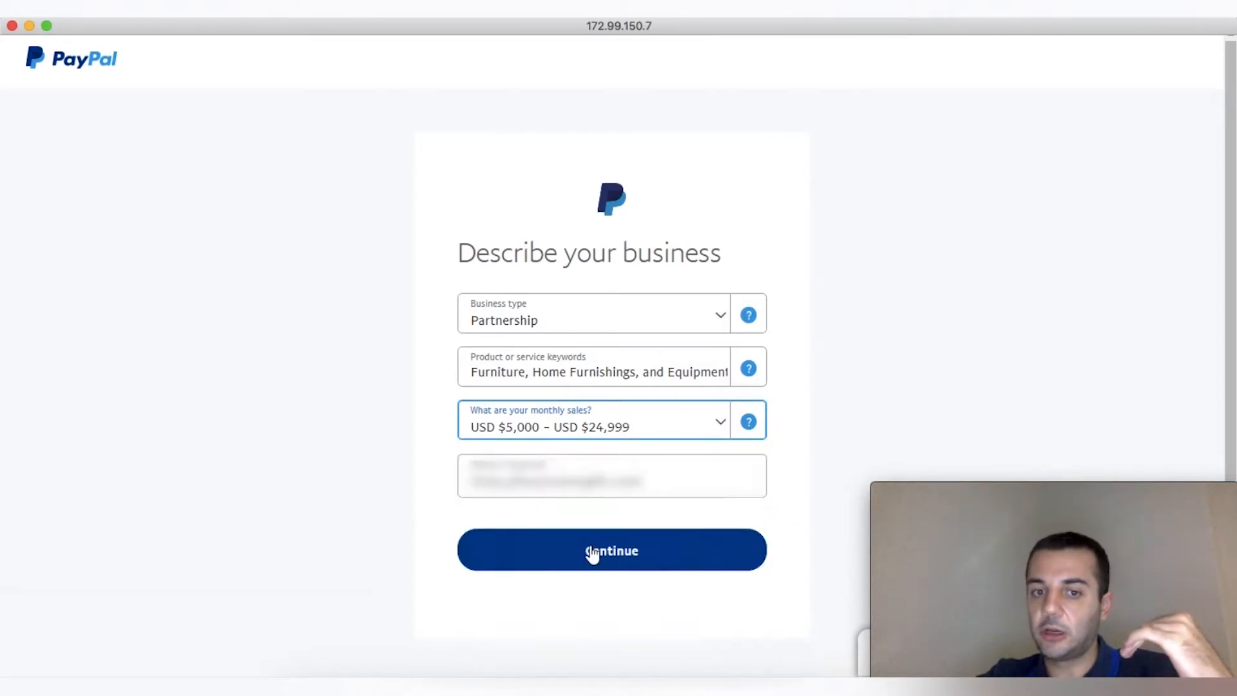
{"action": "mouse_move", "coordinate": [813, 465]}
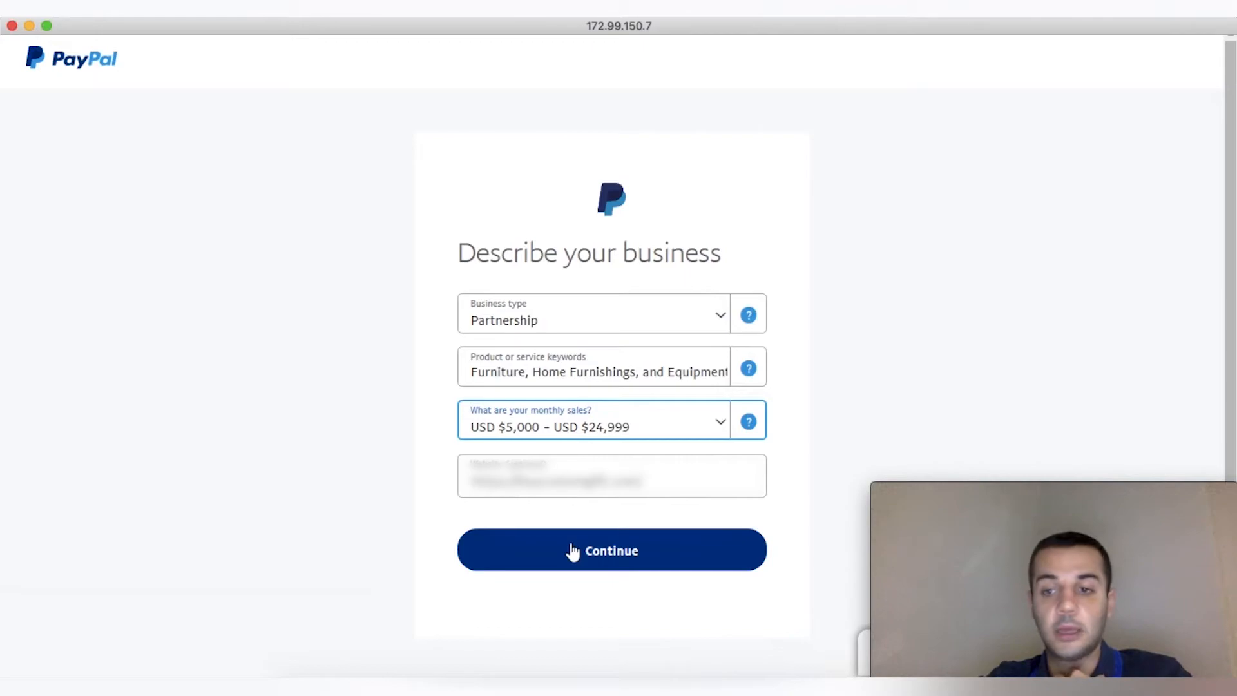
{"action": "left_click", "coordinate": [611, 550]}
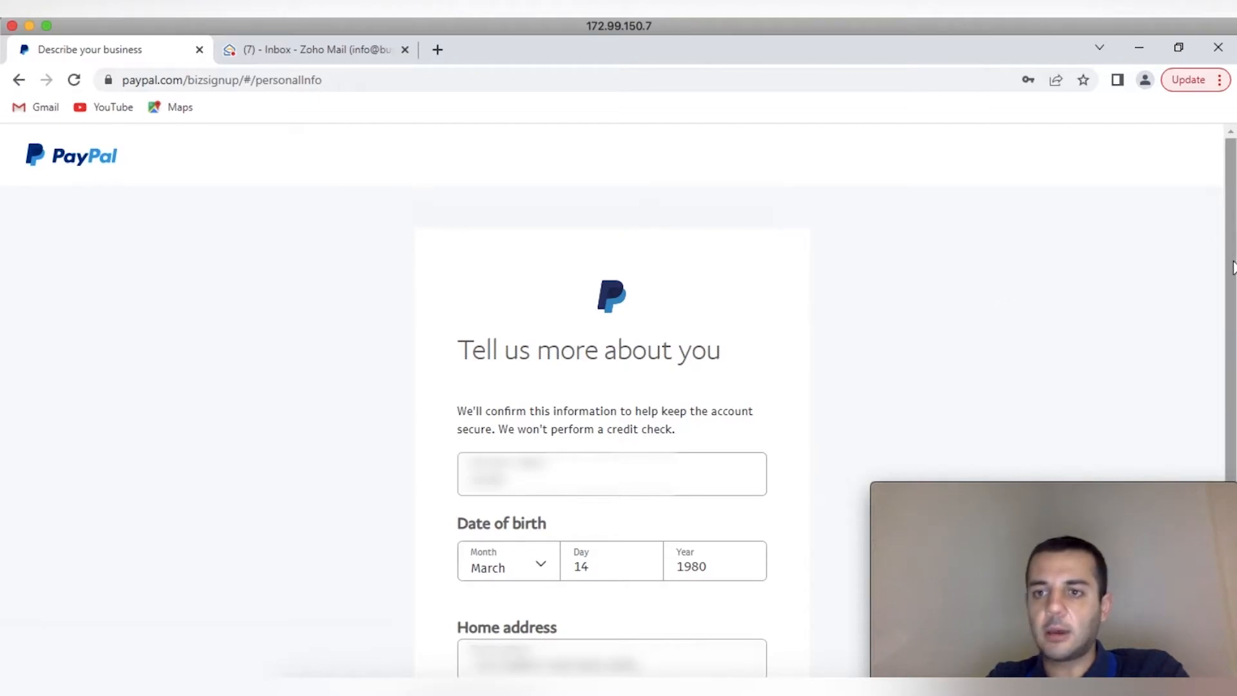
{"action": "scroll", "scroll_direction": "down", "scroll_amount": 3}
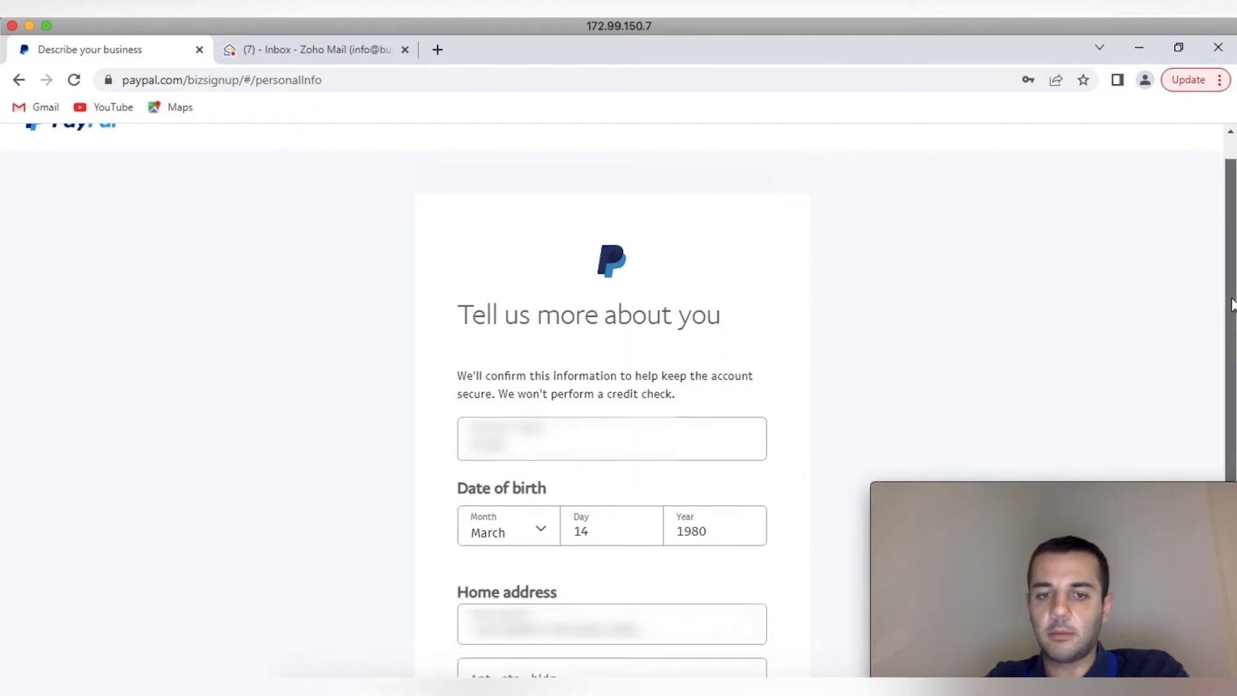
{"action": "scroll", "scroll_direction": "down", "scroll_amount": 3}
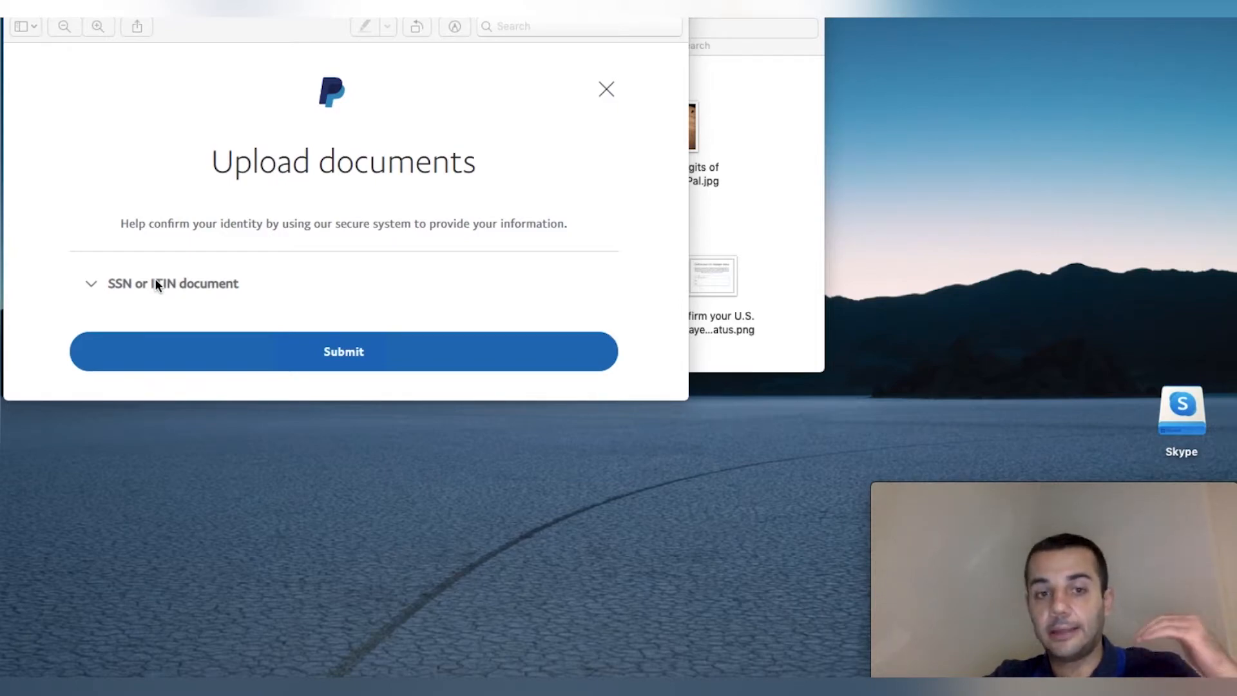
{"action": "mouse_move", "coordinate": [314, 574]}
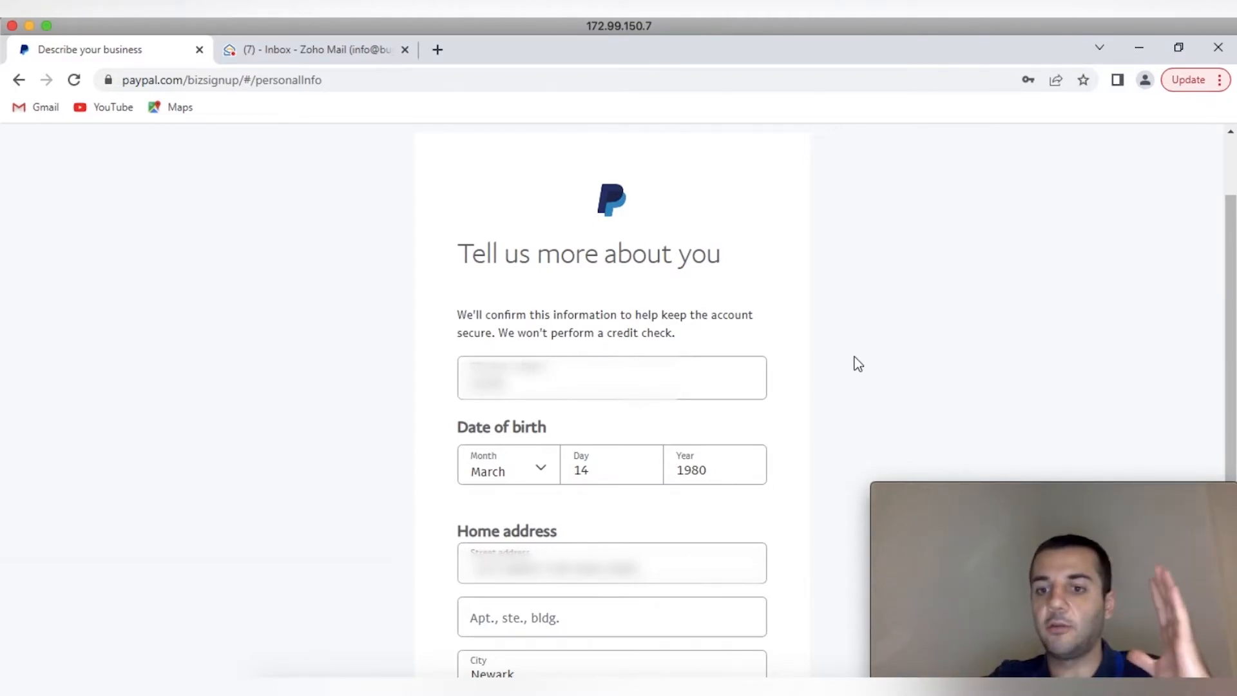
{"action": "mouse_move", "coordinate": [914, 346]}
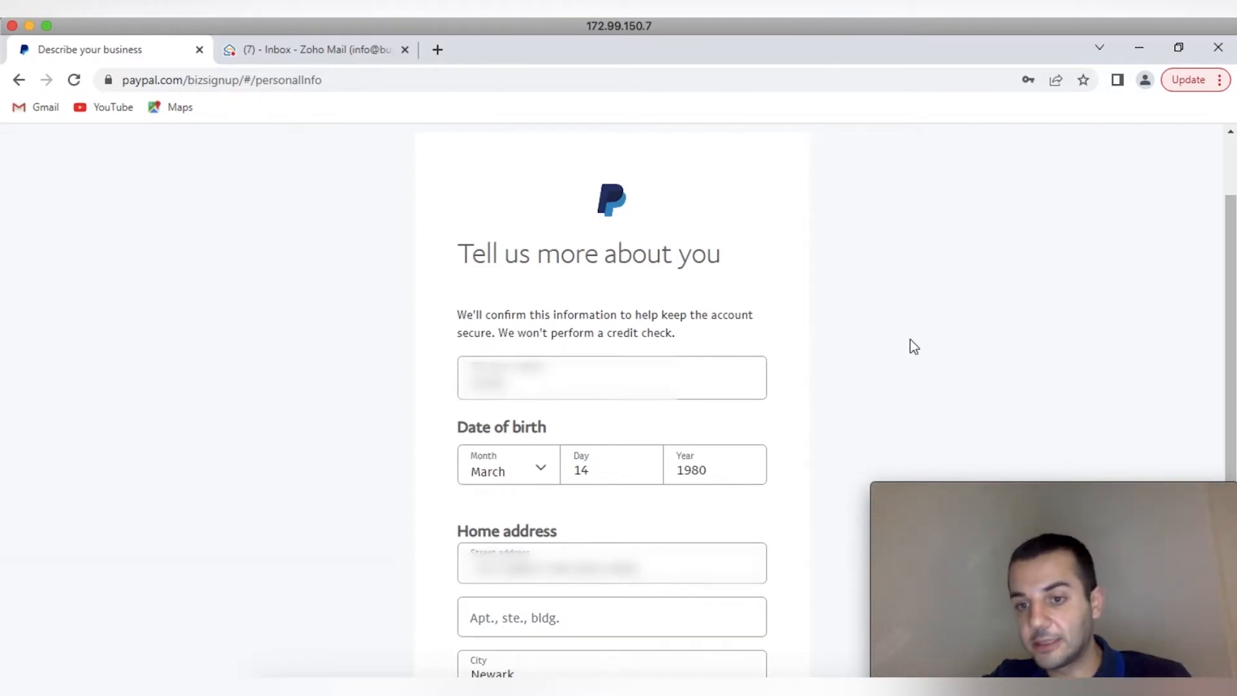
{"action": "scroll", "scroll_direction": "down", "scroll_amount": 3}
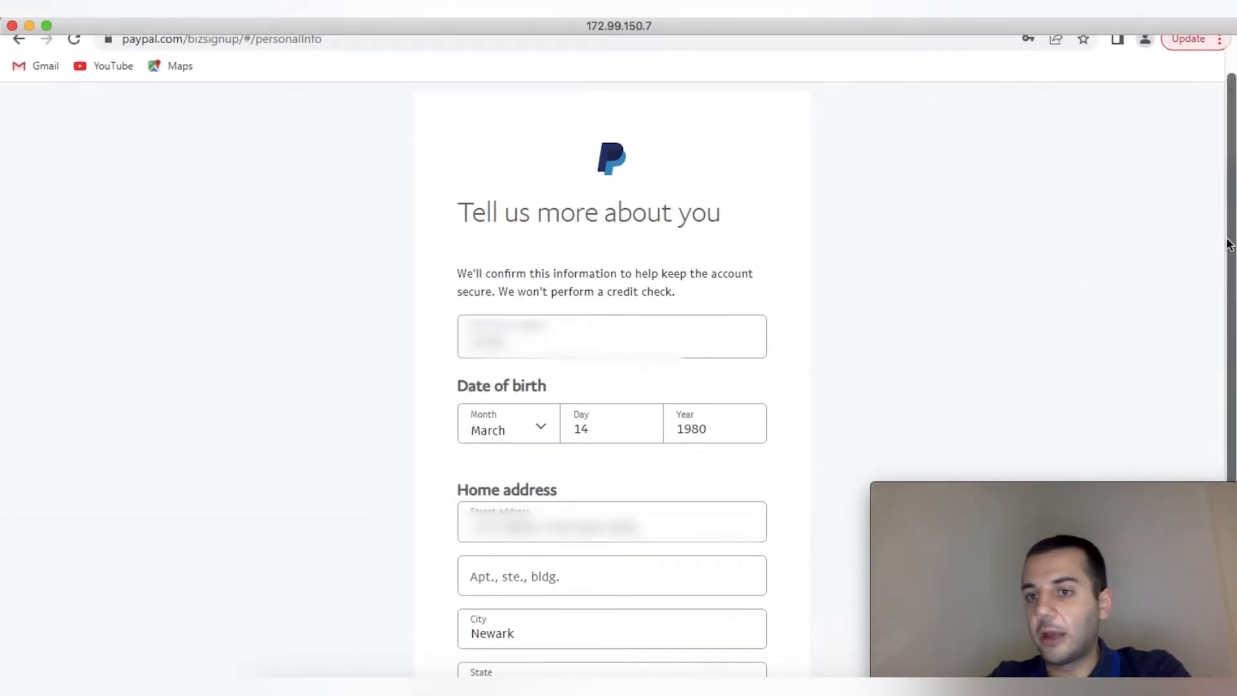
{"action": "mouse_move", "coordinate": [1191, 159]}
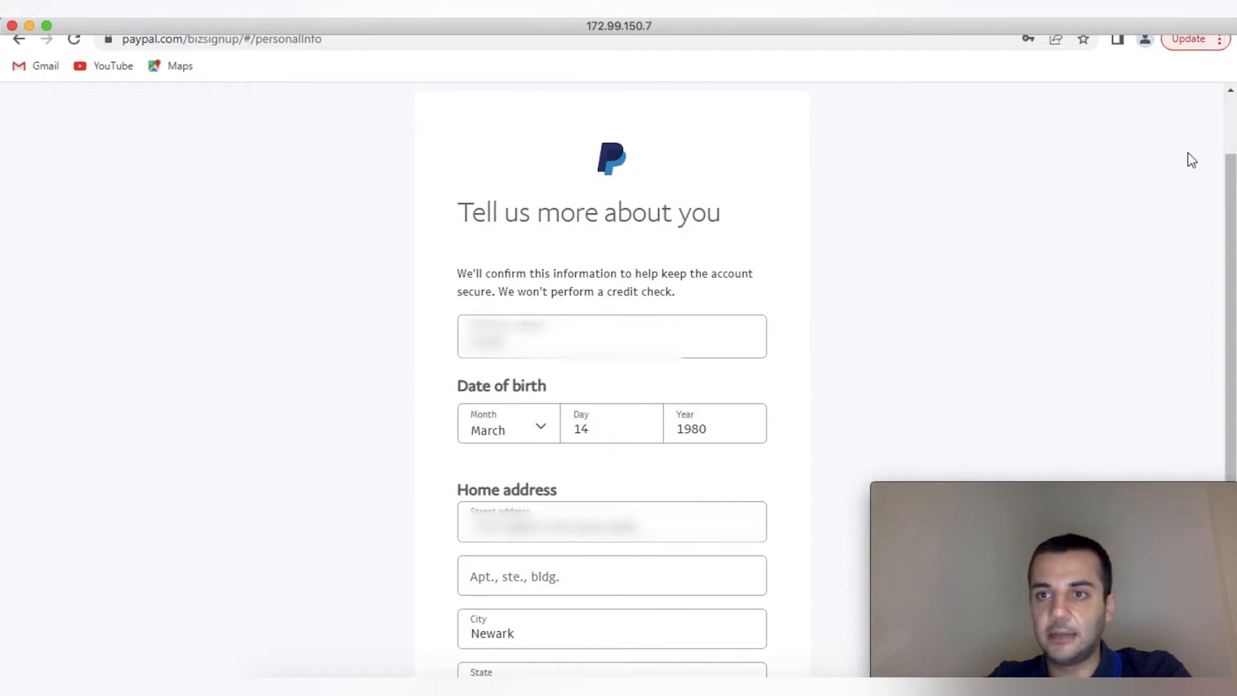
{"action": "scroll", "scroll_direction": "down", "scroll_amount": 3}
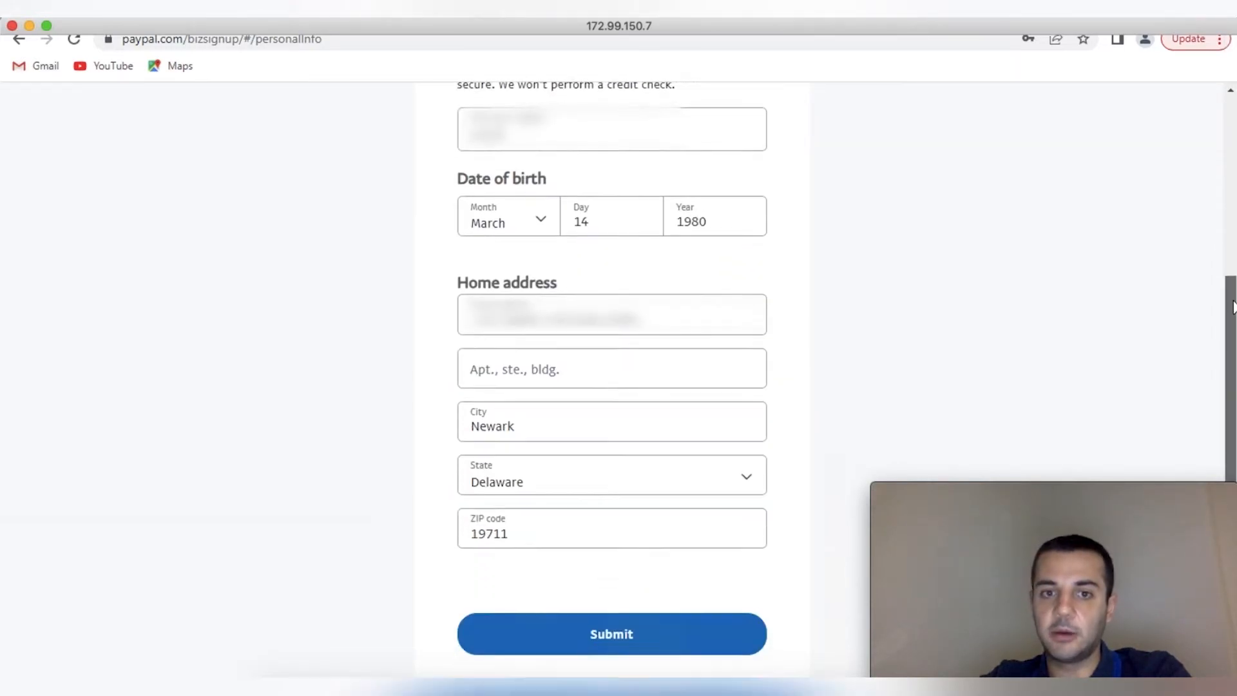
{"action": "scroll", "scroll_direction": "down", "scroll_amount": 3}
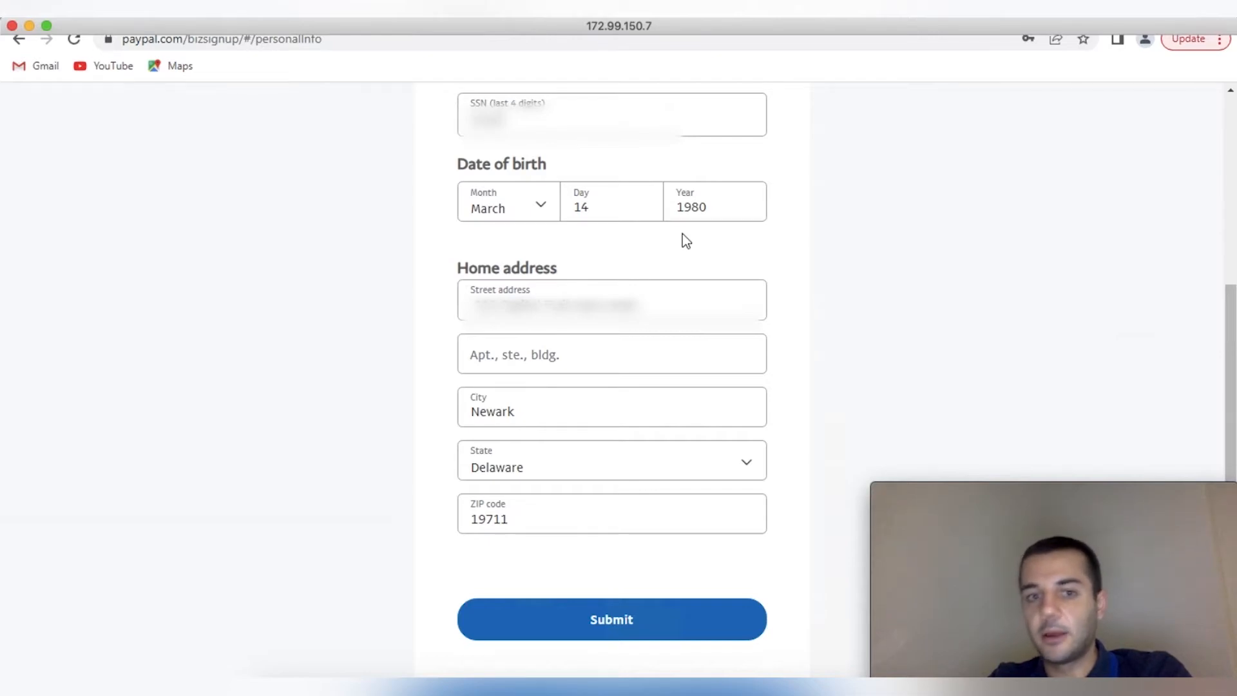
{"action": "mouse_move", "coordinate": [632, 230]}
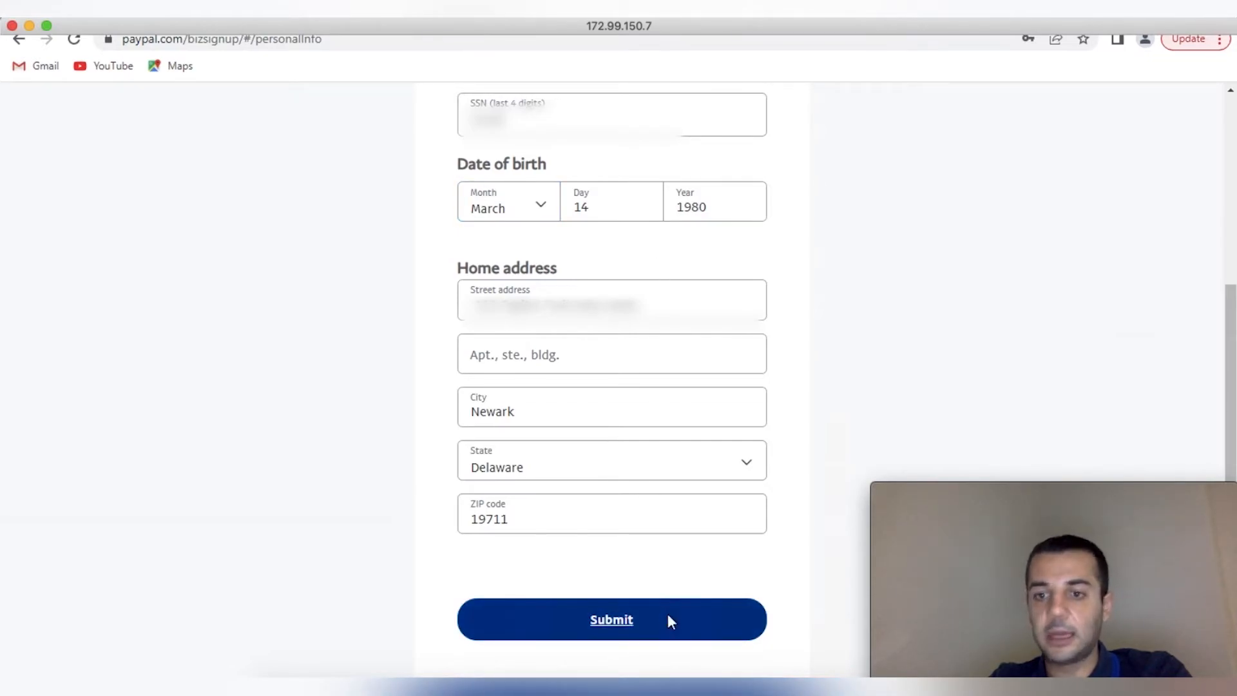
Step: Submit the personal details, mark Goods as what the business sells, and continue
{"action": "left_click", "coordinate": [611, 619]}
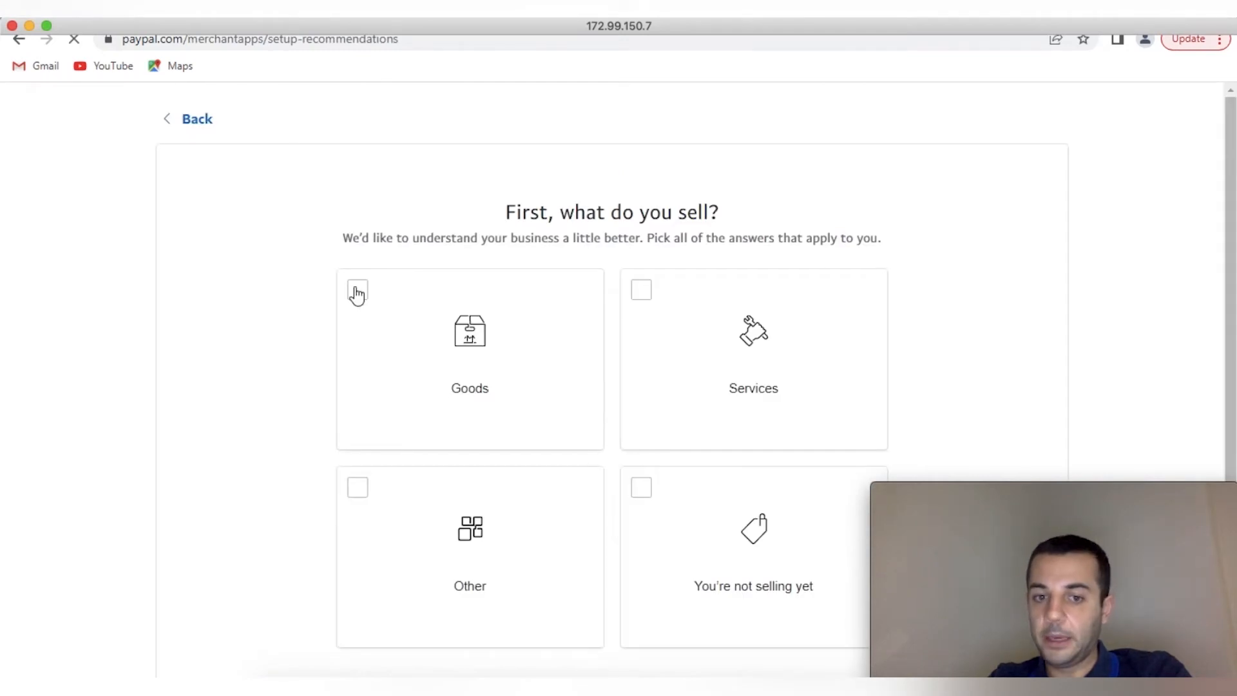
{"action": "left_click", "coordinate": [357, 290]}
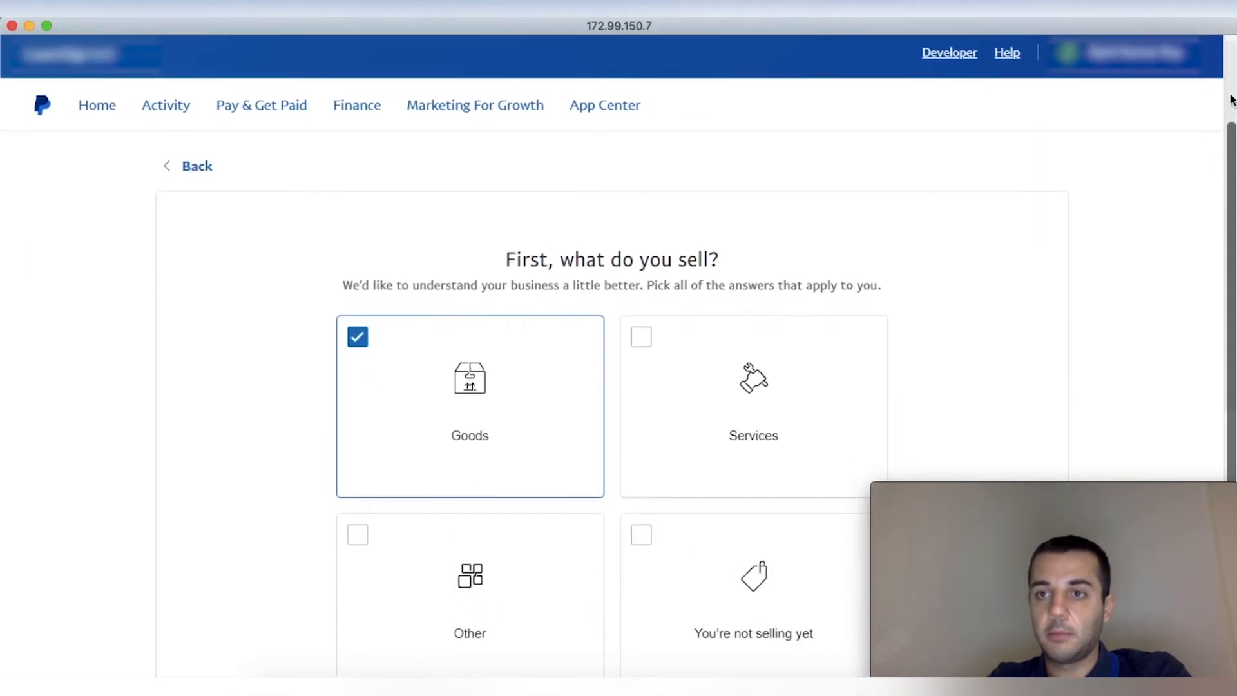
{"action": "left_click", "coordinate": [1123, 53]}
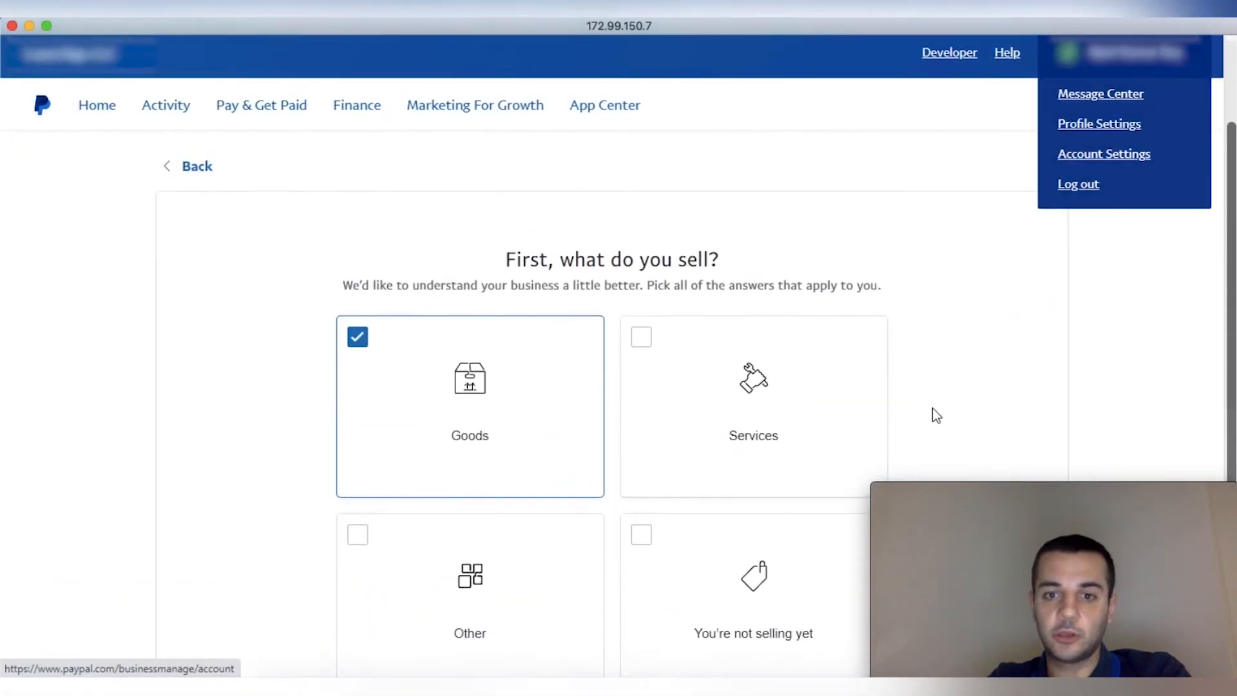
{"action": "scroll", "scroll_direction": "down", "scroll_amount": 3}
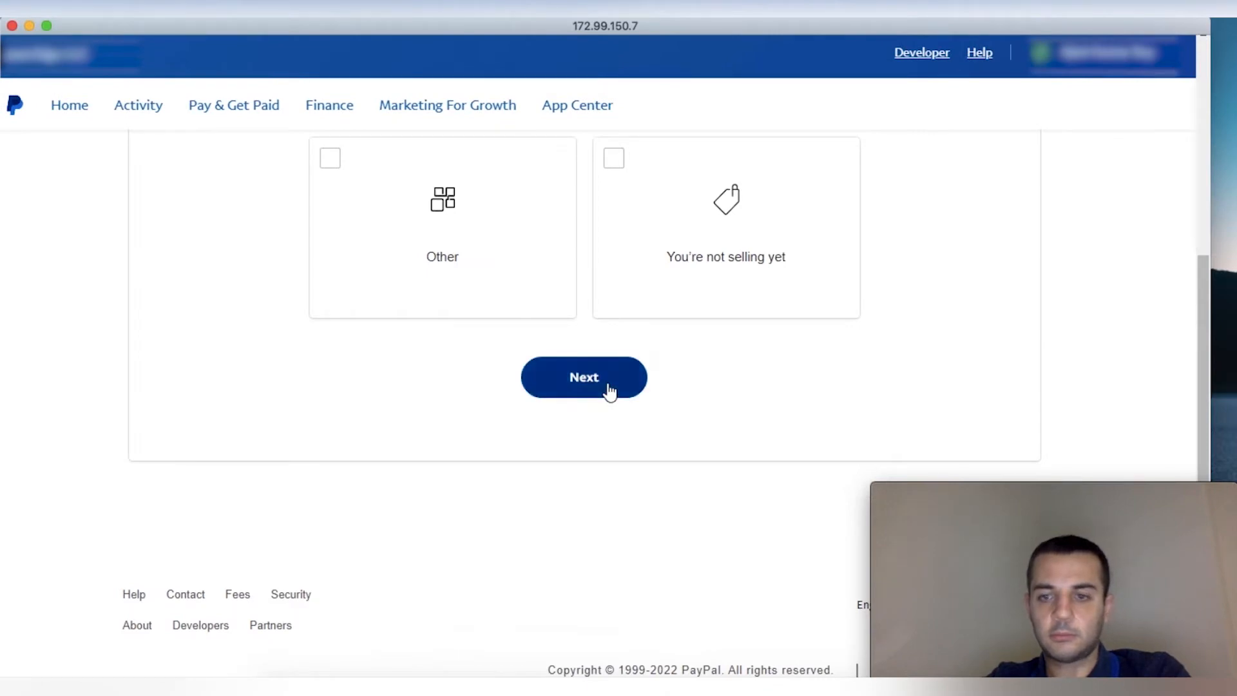
{"action": "left_click", "coordinate": [583, 377]}
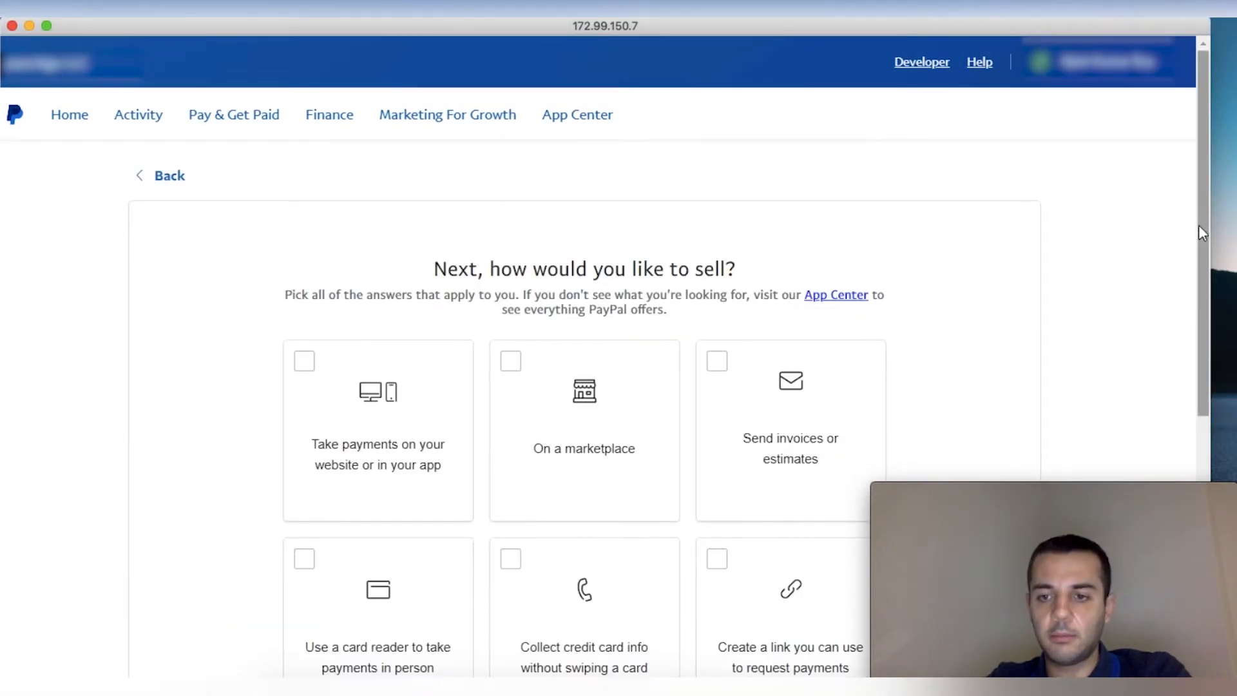
Step: Choose 'On a marketplace' as the way to sell and continue to app recommendations
{"action": "scroll", "scroll_direction": "down", "scroll_amount": 3}
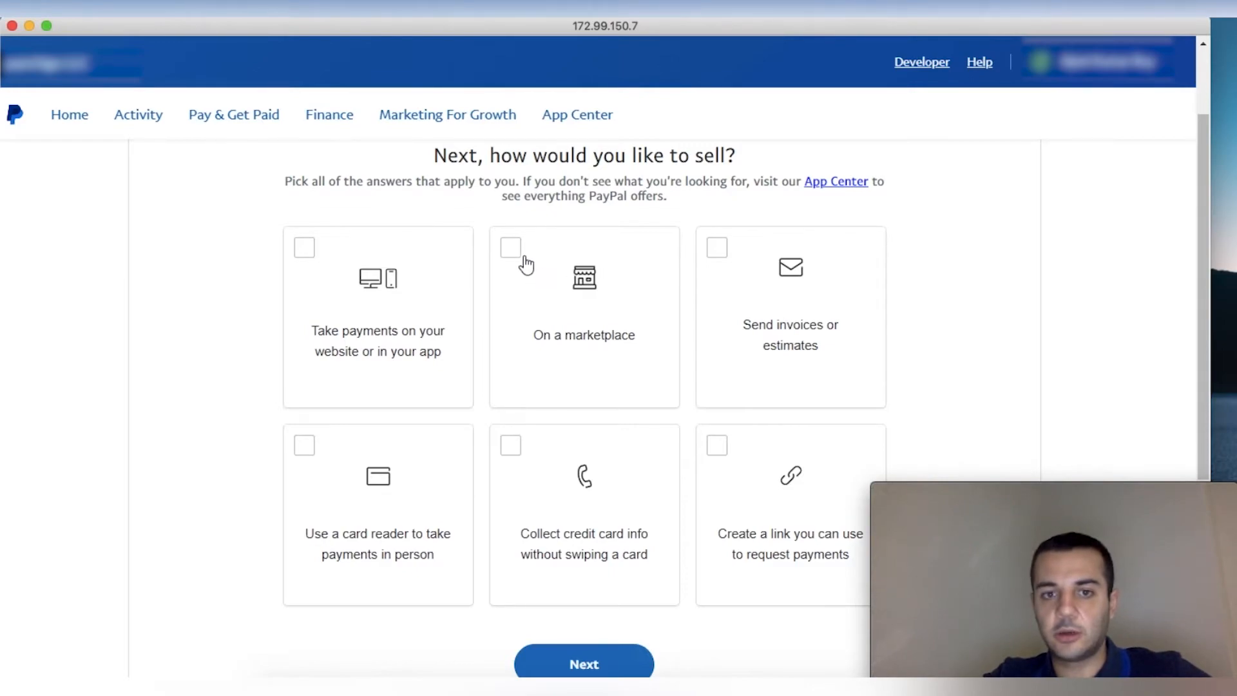
{"action": "left_click", "coordinate": [510, 248]}
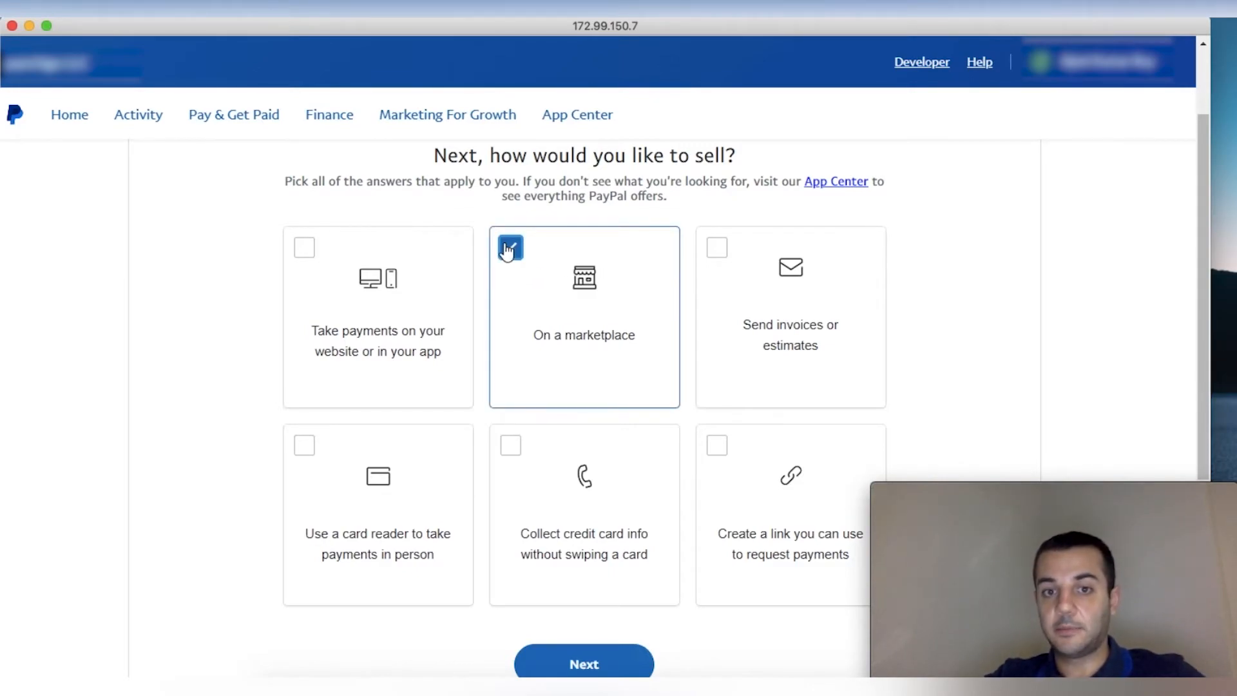
{"action": "left_click", "coordinate": [510, 247]}
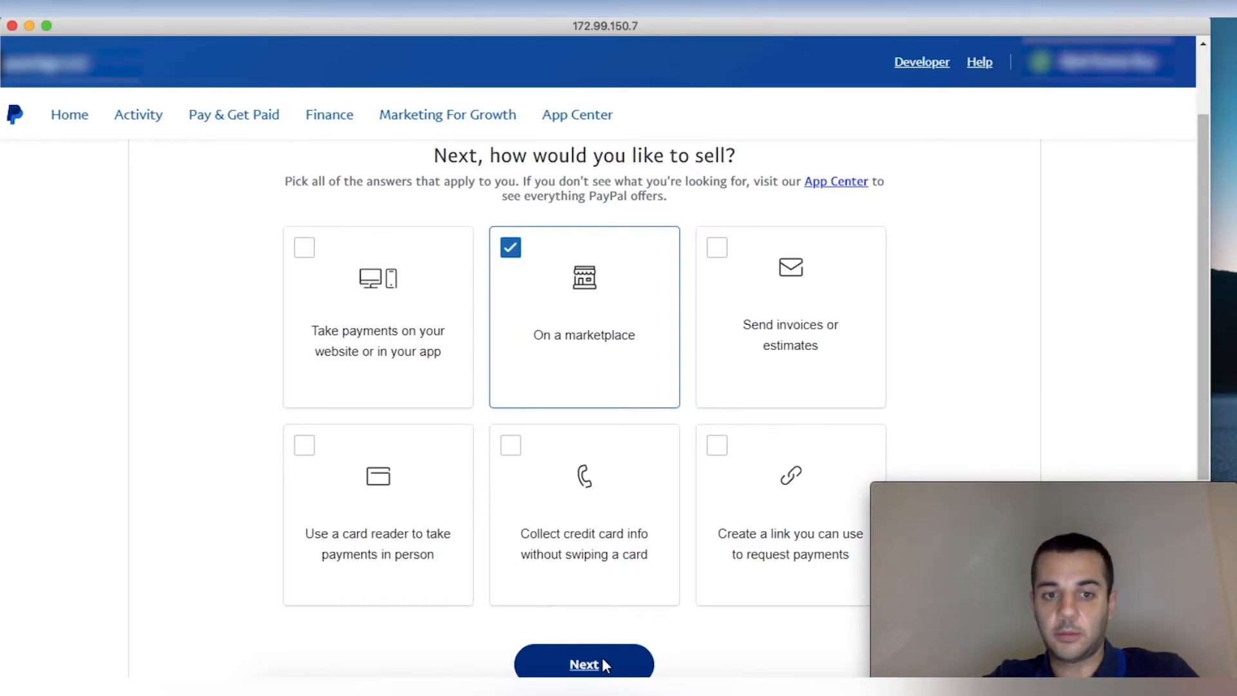
{"action": "left_click", "coordinate": [584, 664]}
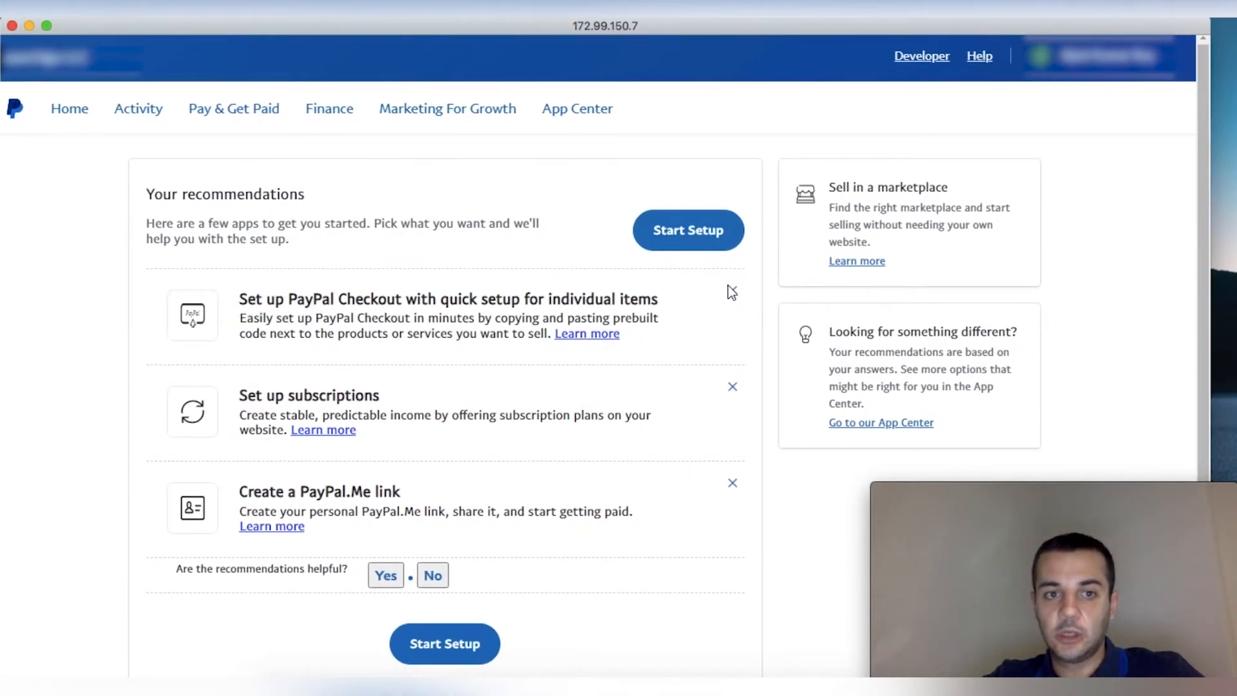
Step: Start setup to reach the dashboard and expand the 'Confirm your email' task
{"action": "left_click", "coordinate": [688, 230]}
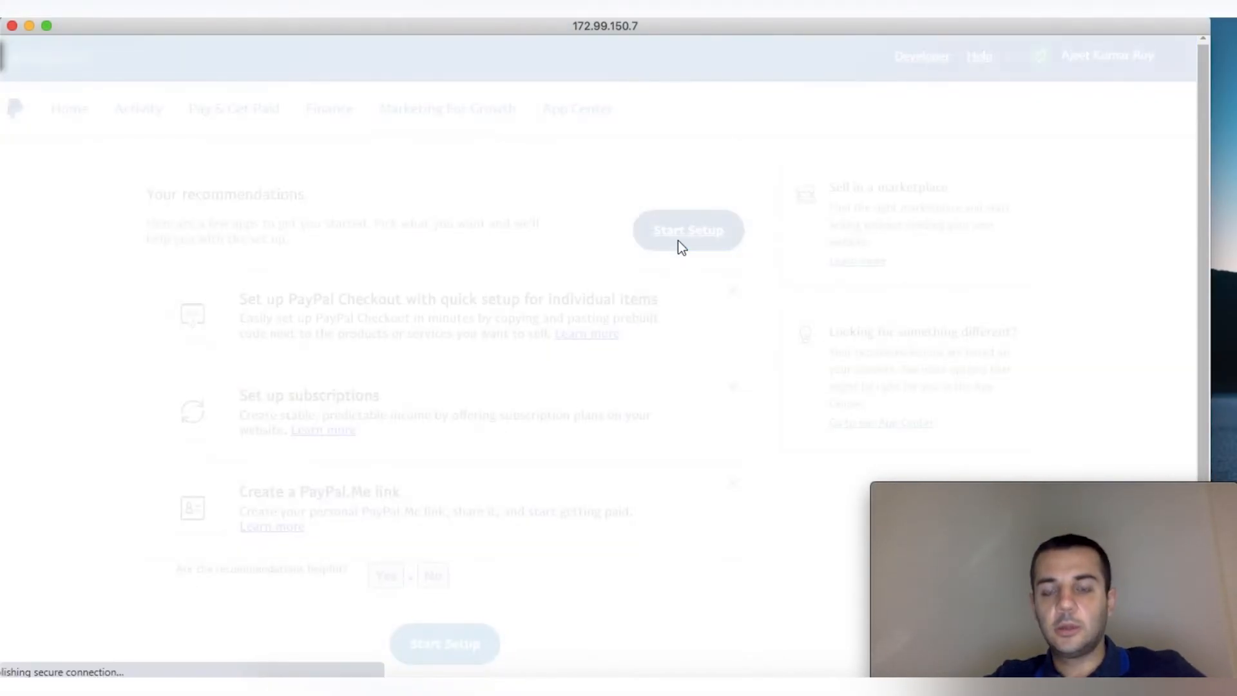
{"action": "left_click", "coordinate": [687, 230]}
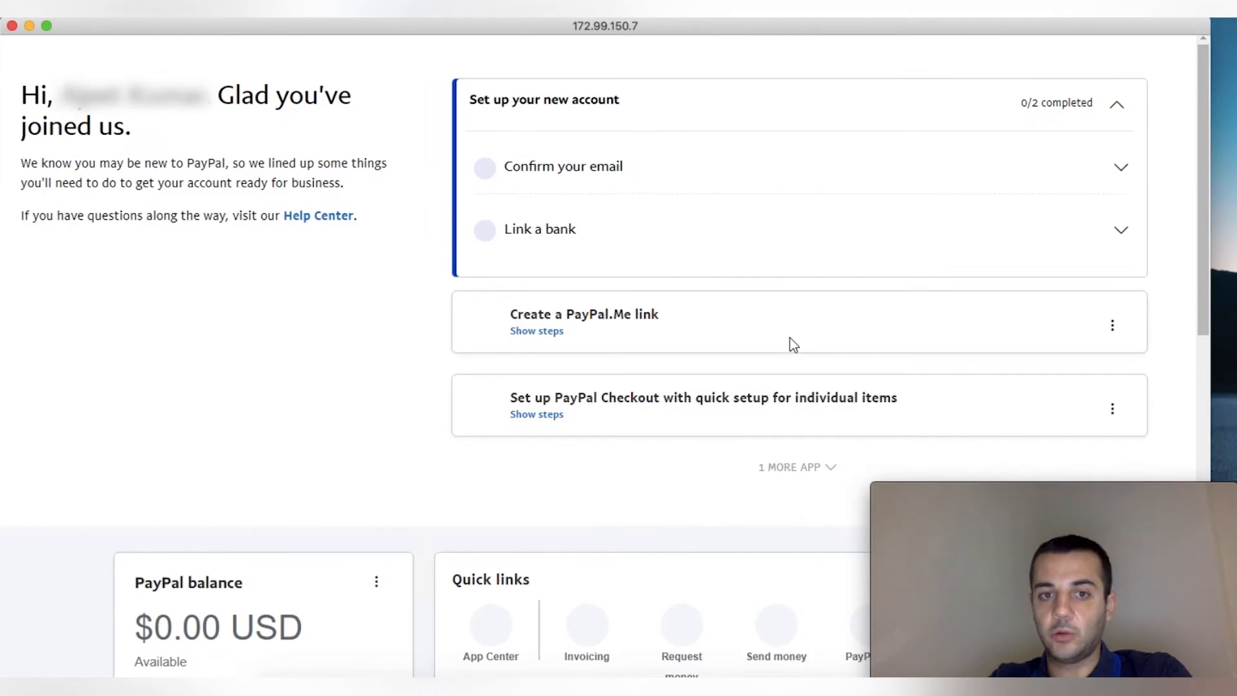
{"action": "left_click", "coordinate": [563, 166]}
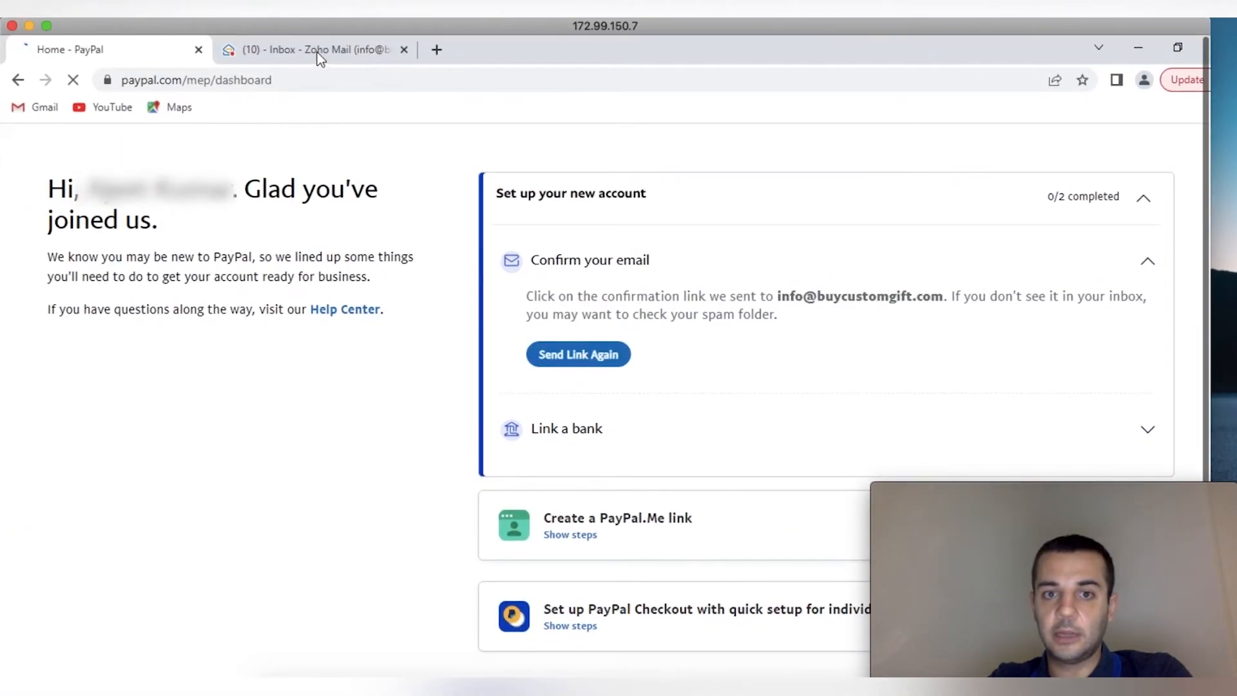
Step: In Zoho Mail, follow the Confirm button in PayPal's confirmation email
{"action": "left_click", "coordinate": [315, 49]}
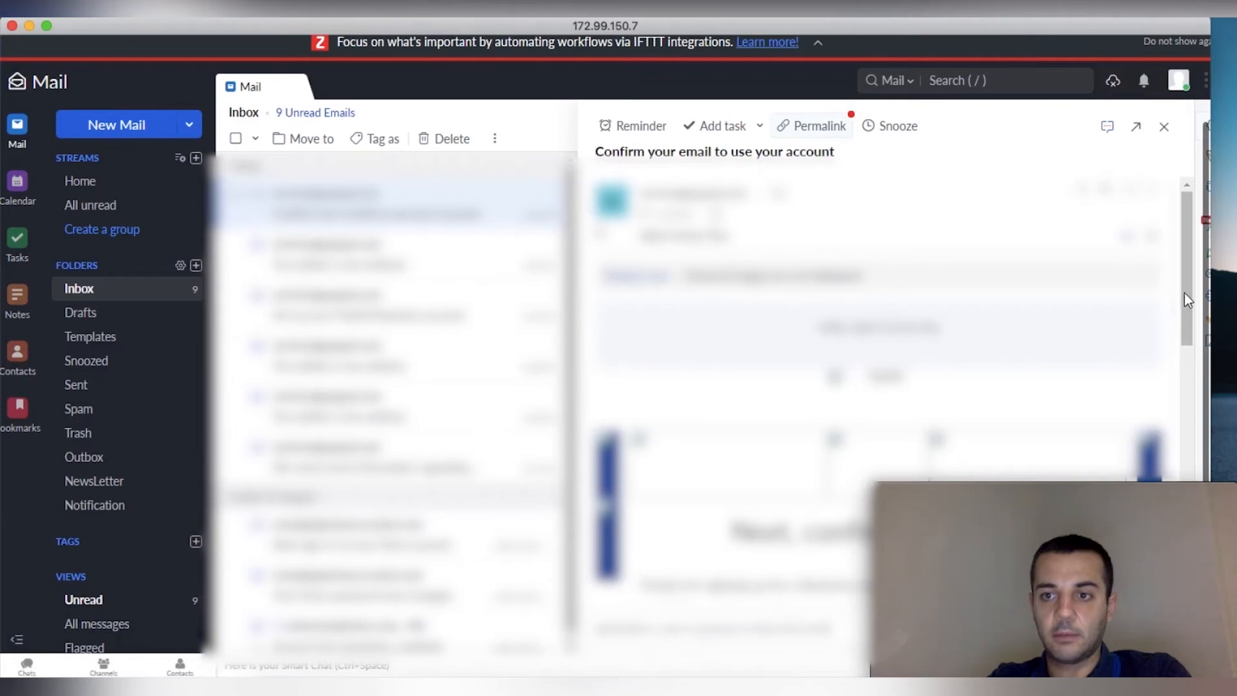
{"action": "scroll", "scroll_direction": "down", "scroll_amount": 3}
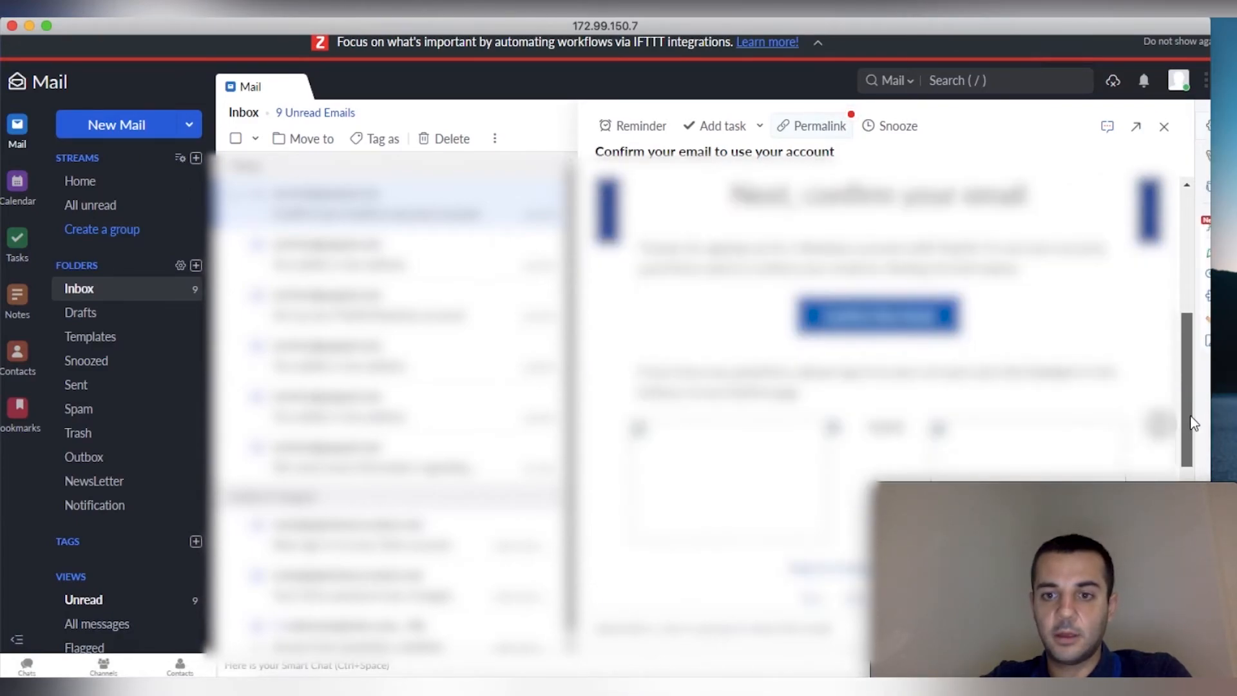
{"action": "left_click", "coordinate": [877, 315]}
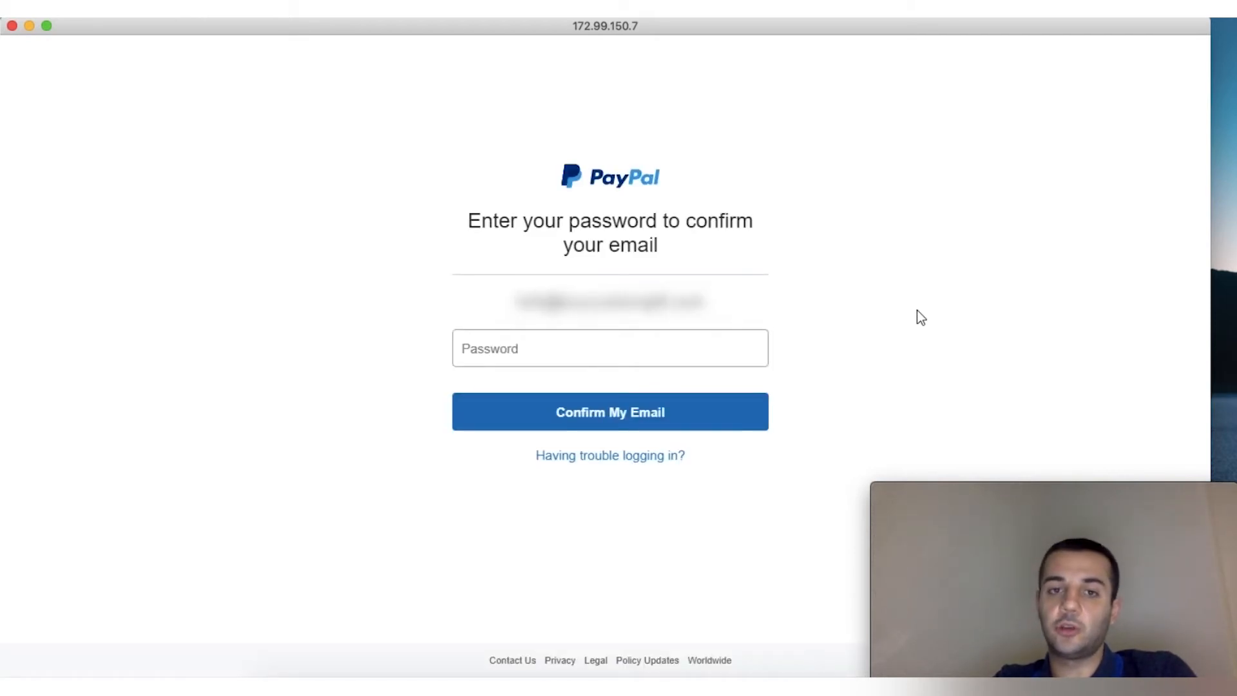
Step: Enter the account password and confirm the email, bringing setup to 1/2
{"action": "left_click", "coordinate": [609, 348]}
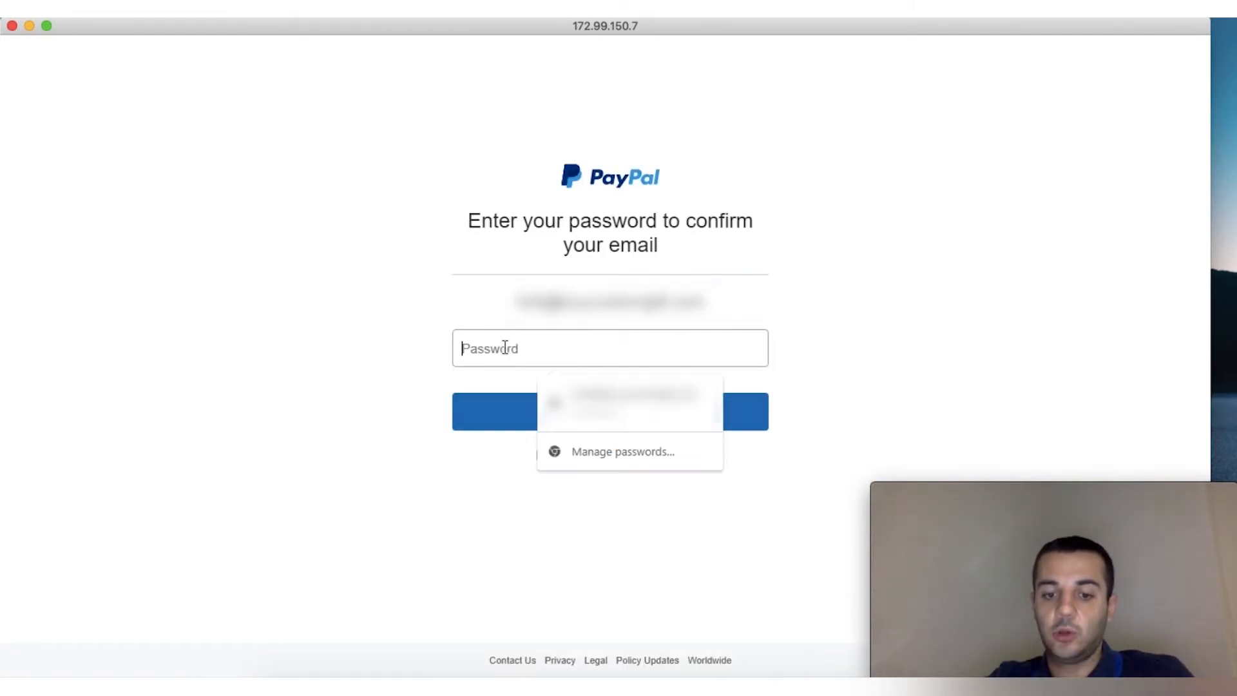
{"action": "left_click", "coordinate": [610, 348]}
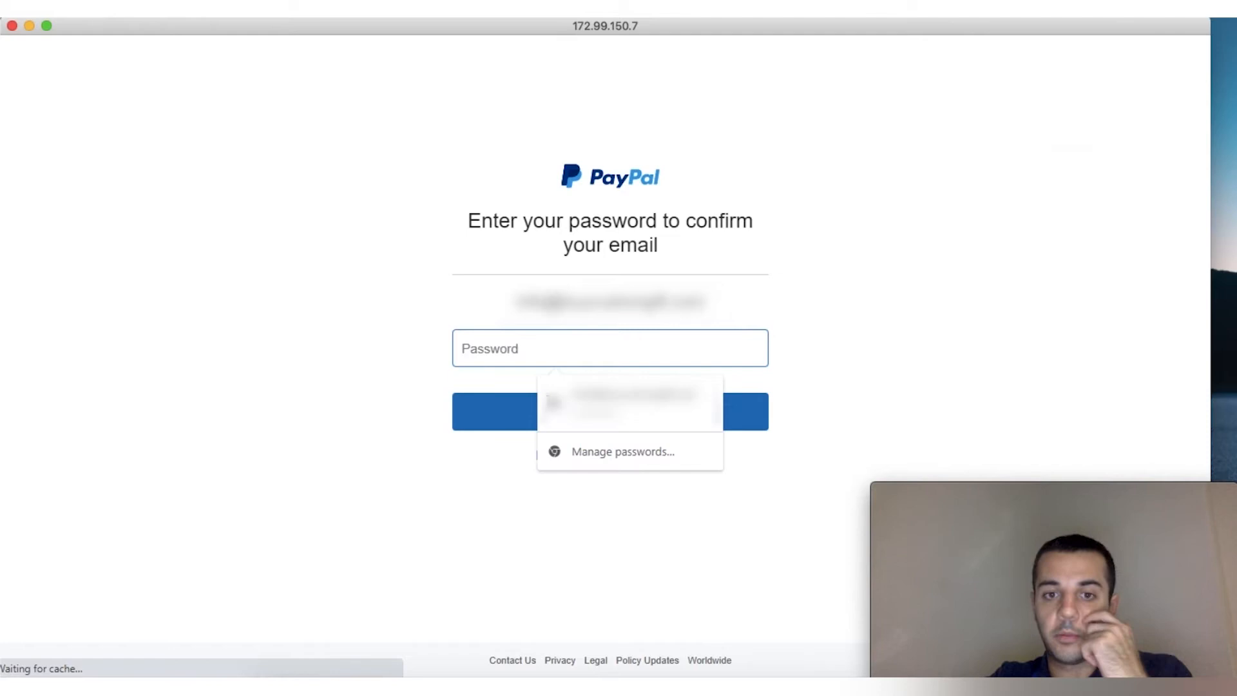
{"action": "left_click", "coordinate": [630, 402]}
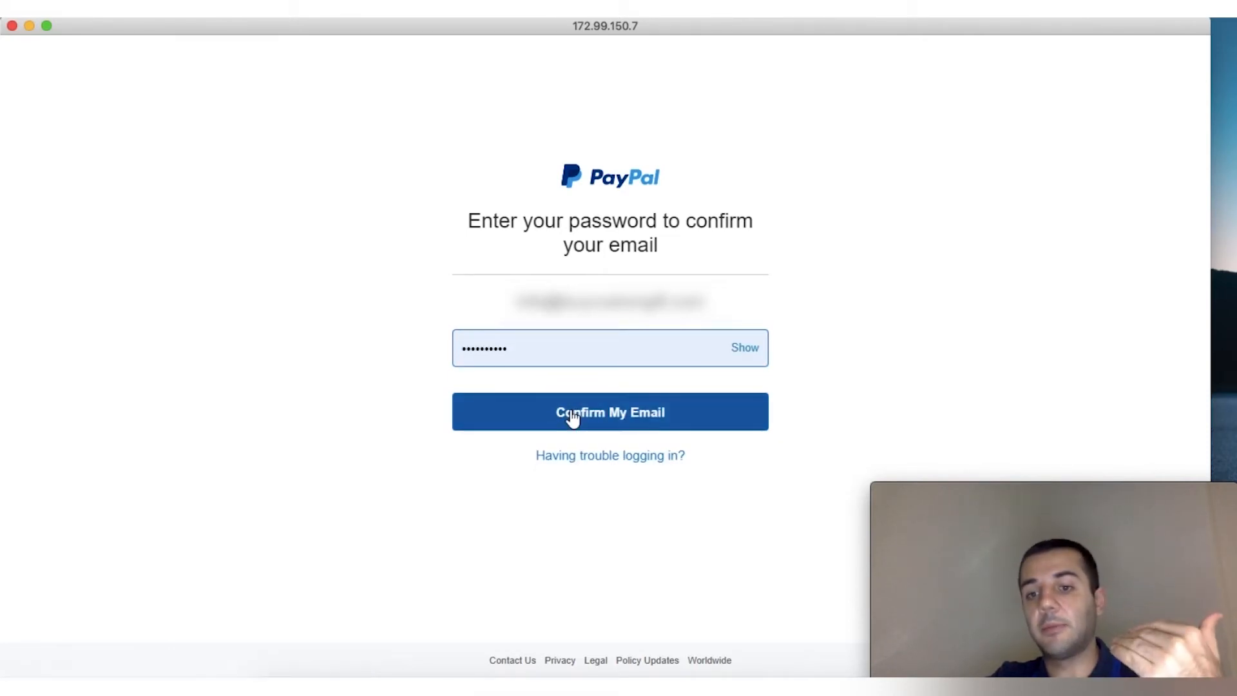
{"action": "left_click", "coordinate": [610, 412]}
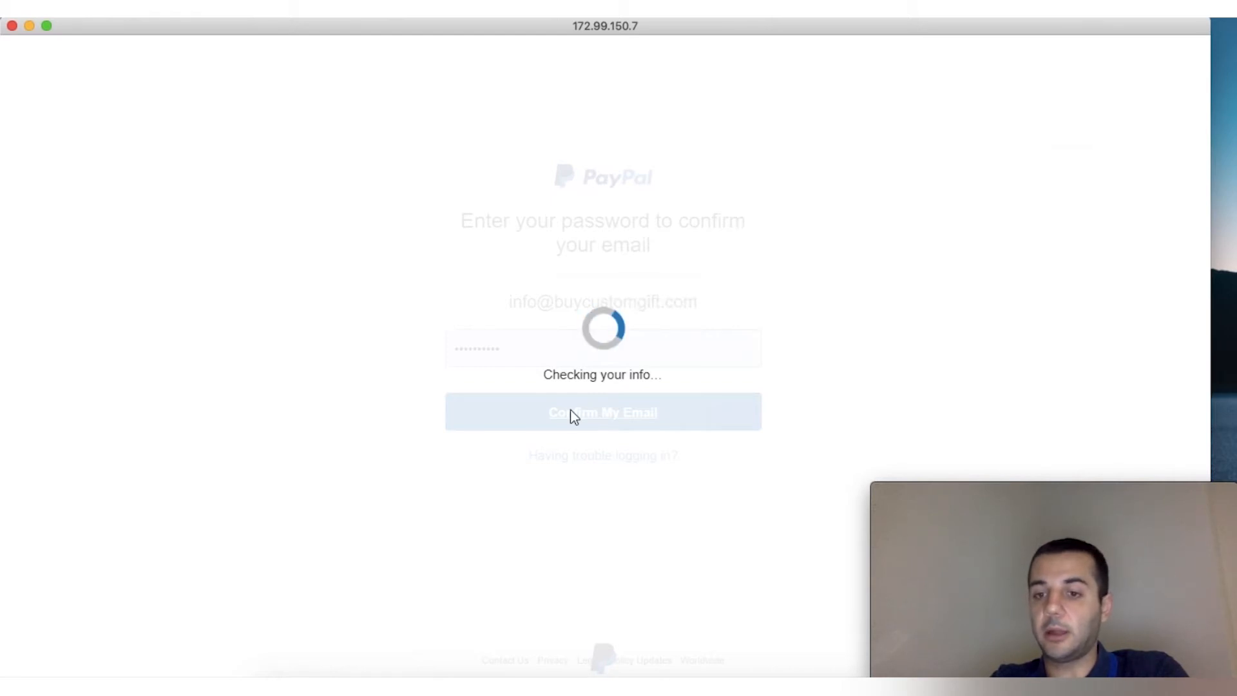
{"action": "left_click", "coordinate": [601, 412]}
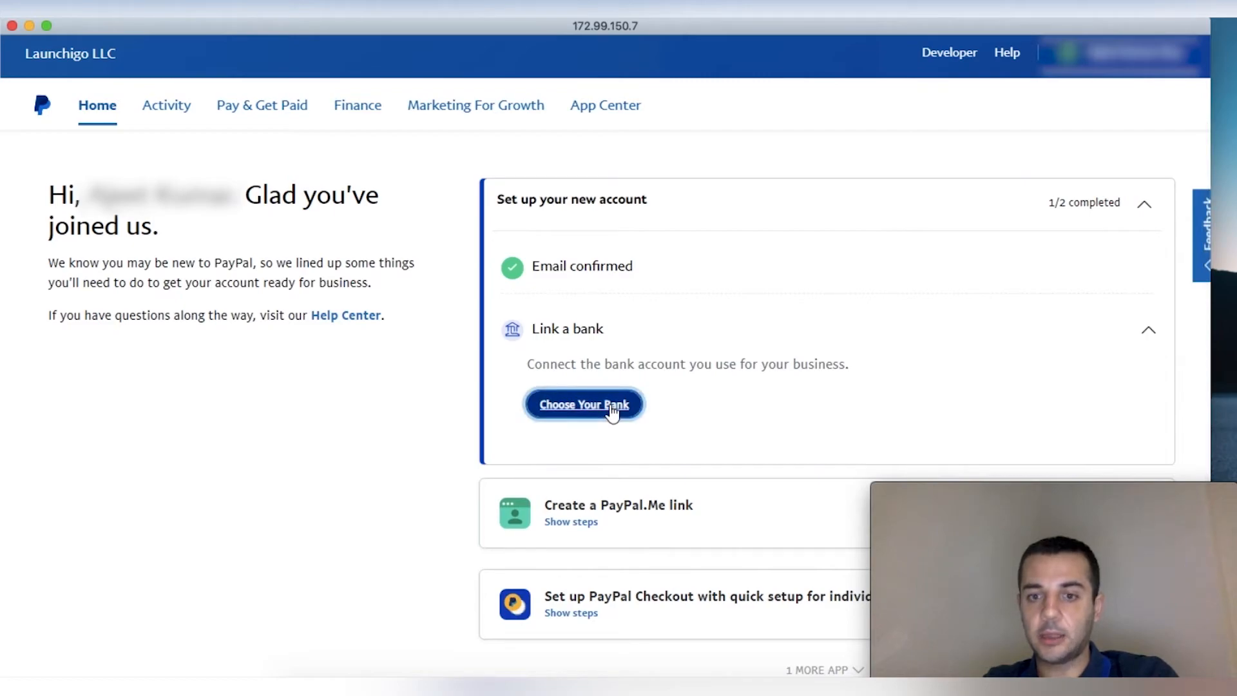
Step: Start linking a bank and search the bank list for 'me' to find Mercury
{"action": "left_click", "coordinate": [582, 403]}
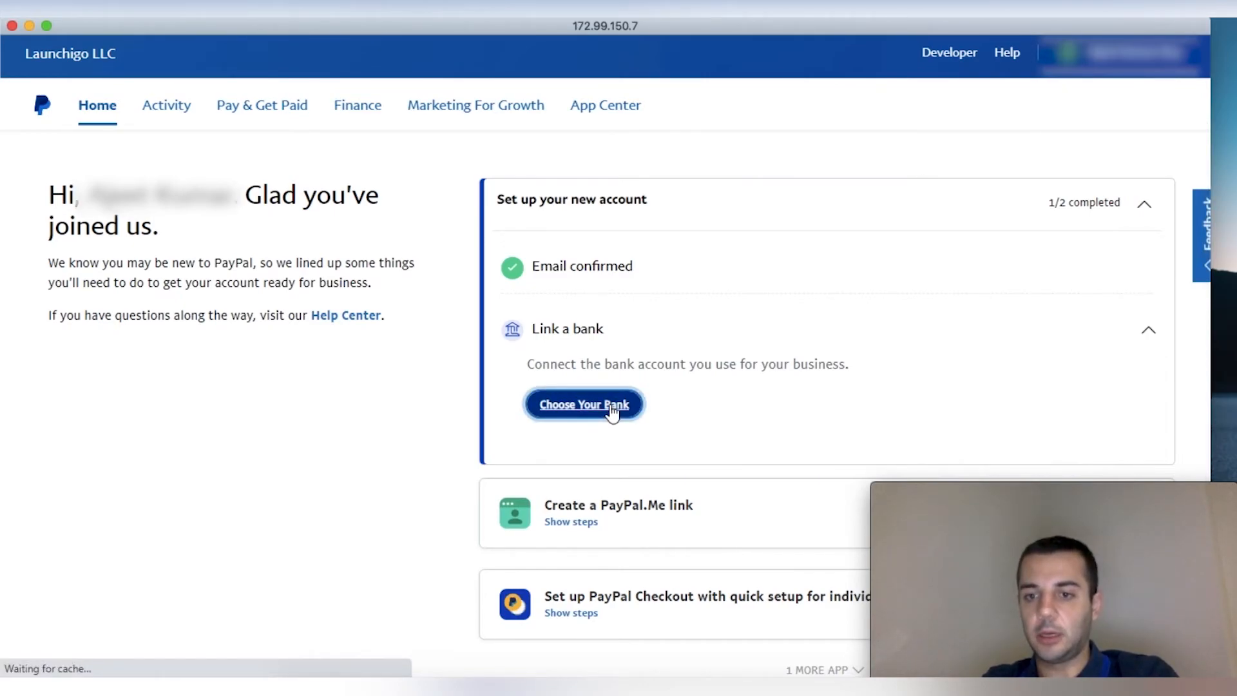
{"action": "left_click", "coordinate": [583, 403]}
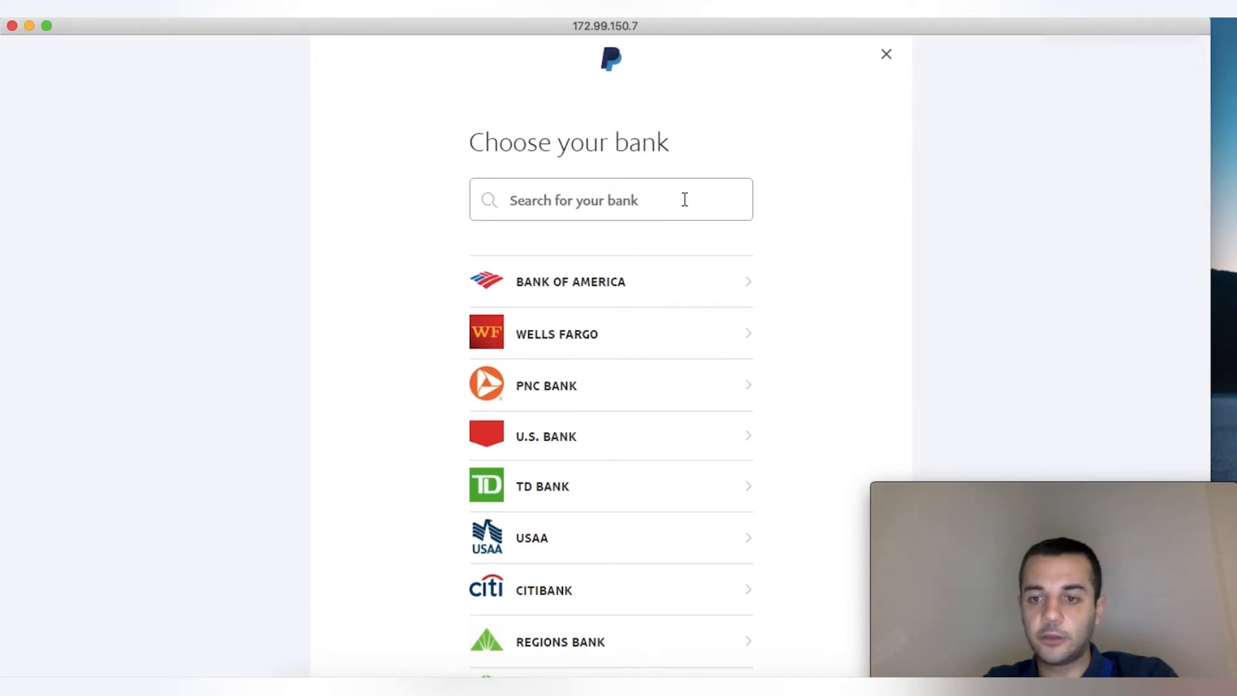
{"action": "mouse_move", "coordinate": [654, 334]}
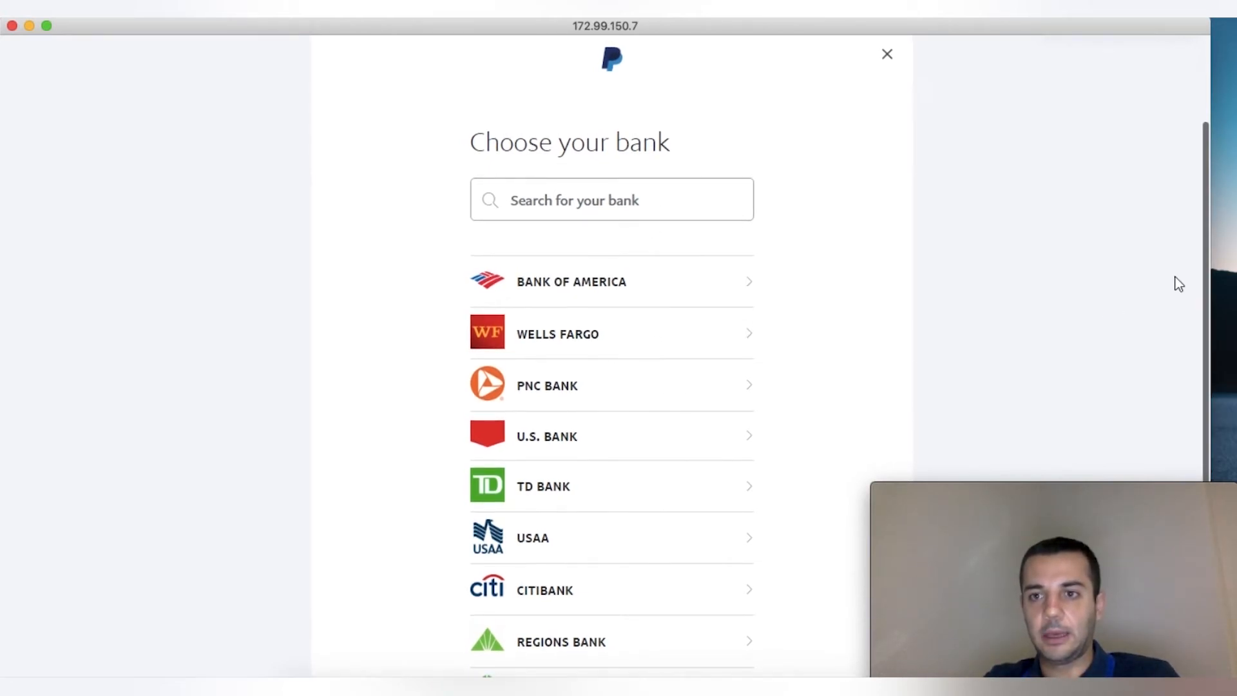
{"action": "mouse_move", "coordinate": [1197, 287]}
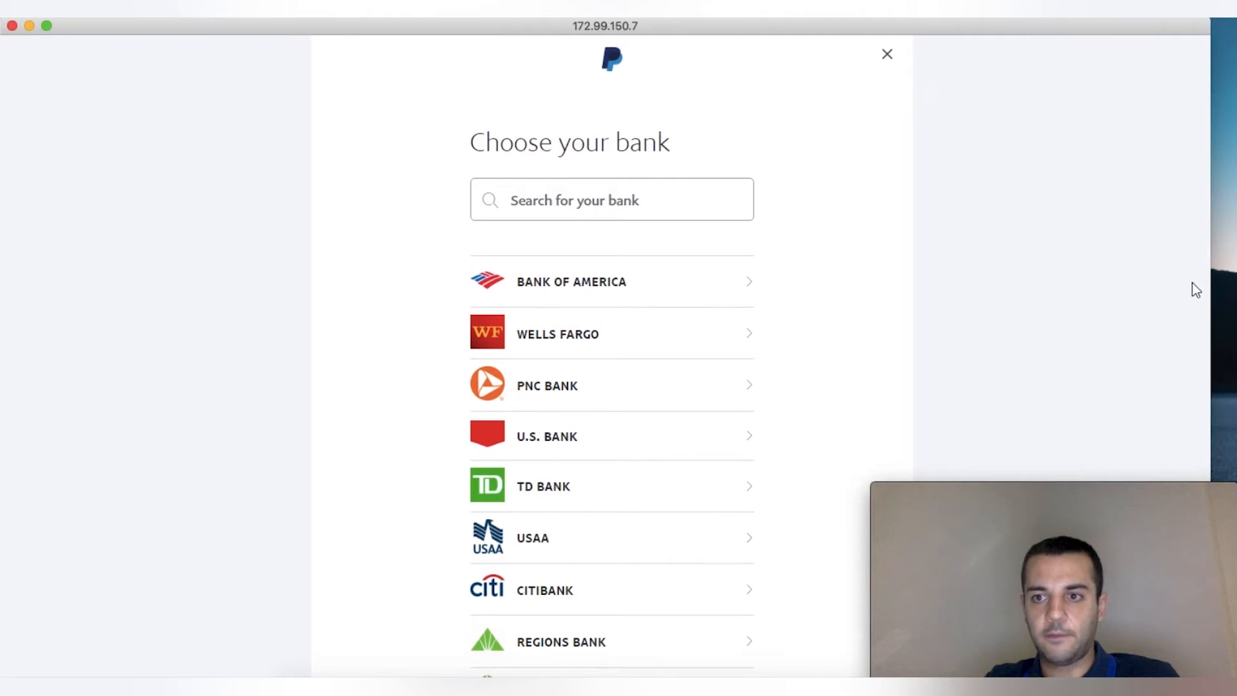
{"action": "left_click", "coordinate": [610, 200]}
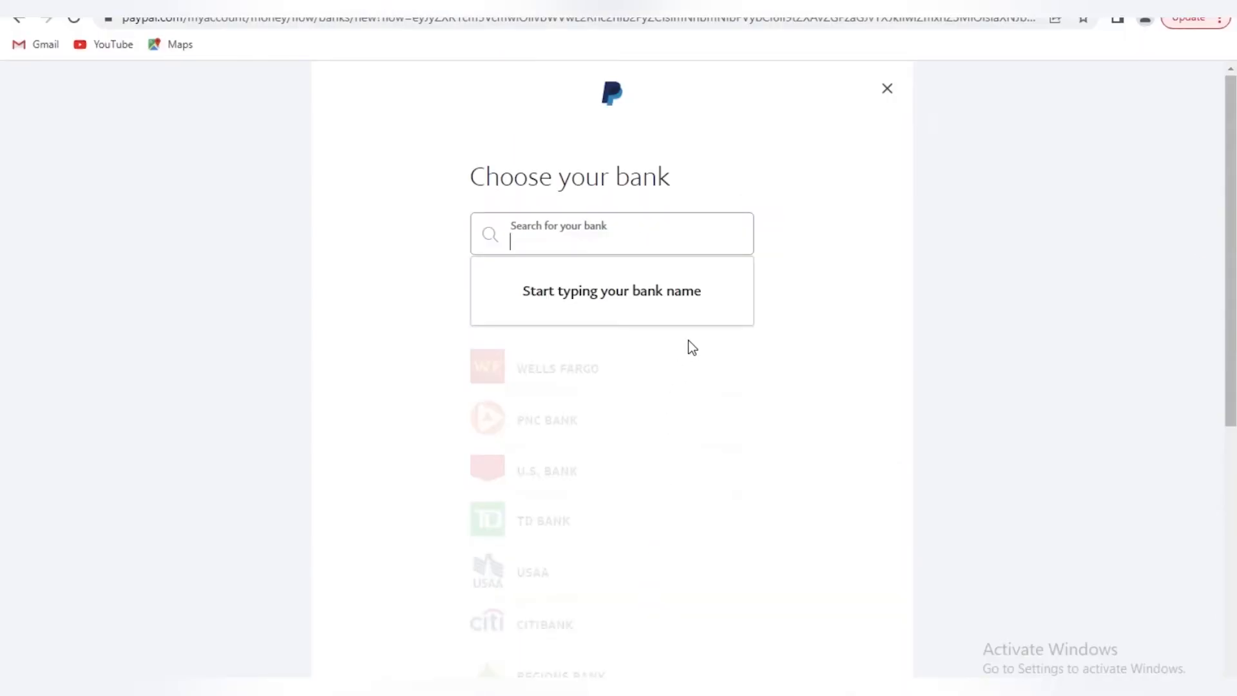
{"action": "type", "text": "me"}
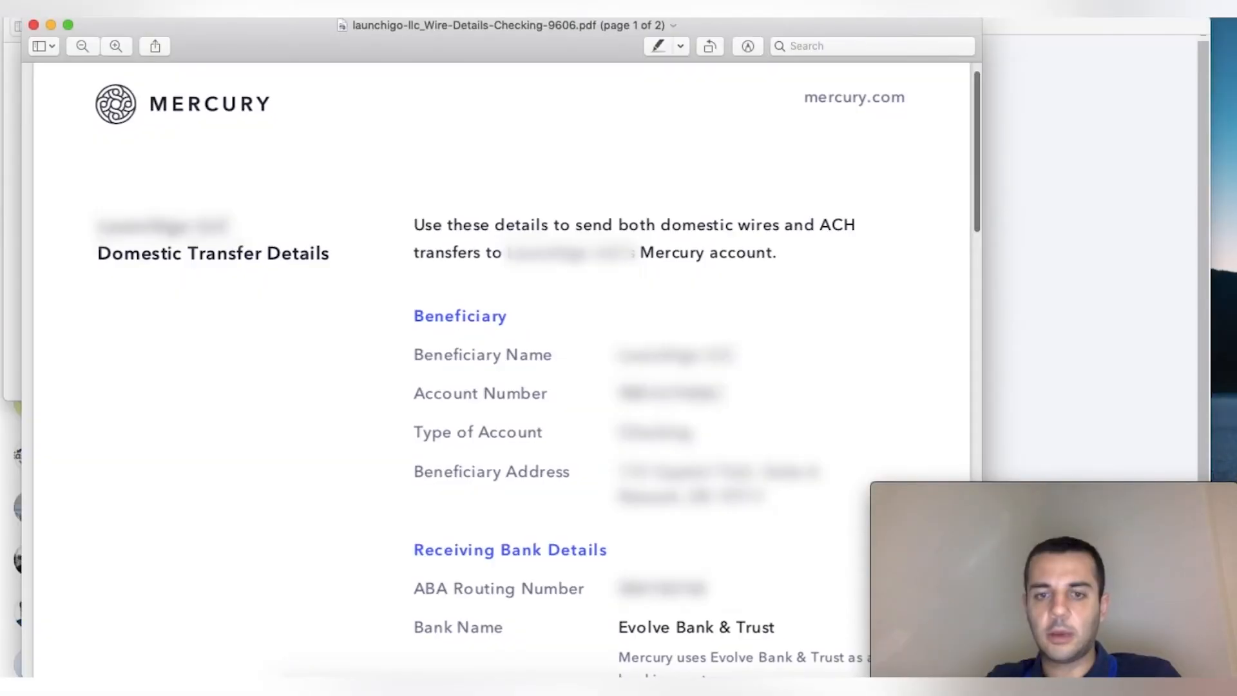
Step: Read Mercury's routing and account numbers from the wire details PDF in Preview
{"action": "double_click", "coordinate": [667, 393]}
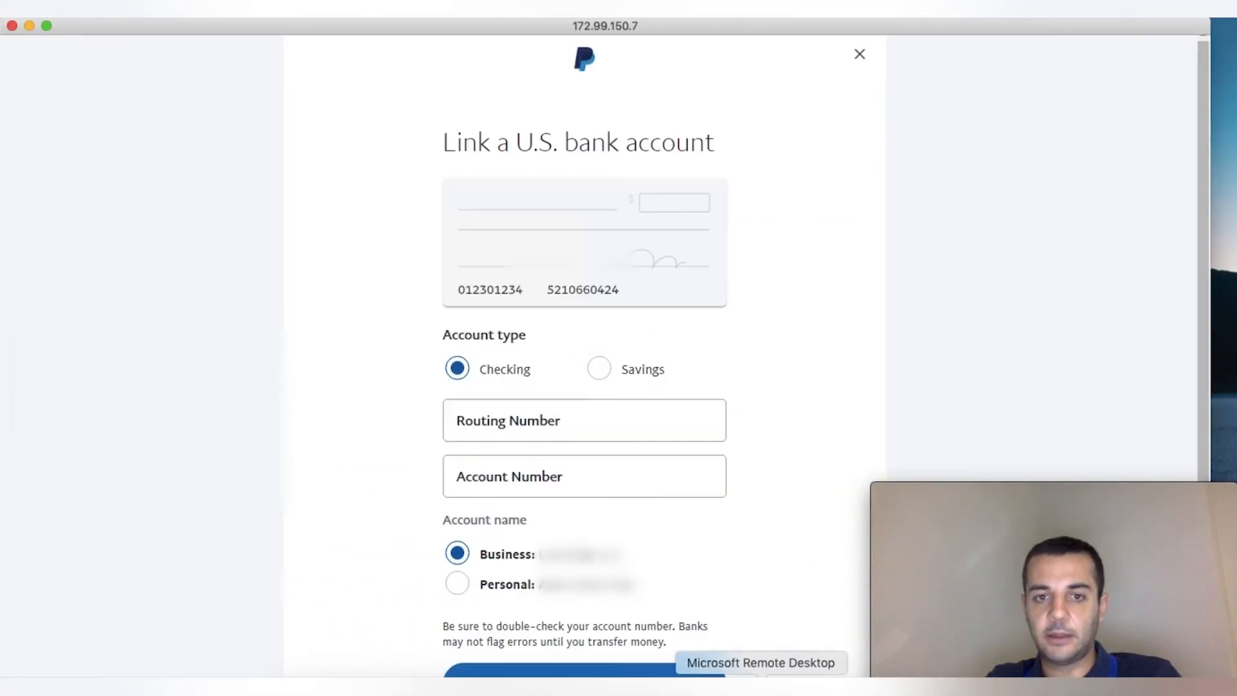
Step: Enter the Mercury checking account numbers, attempt to link twice, then go to the Resolution Center
{"action": "left_click", "coordinate": [583, 475]}
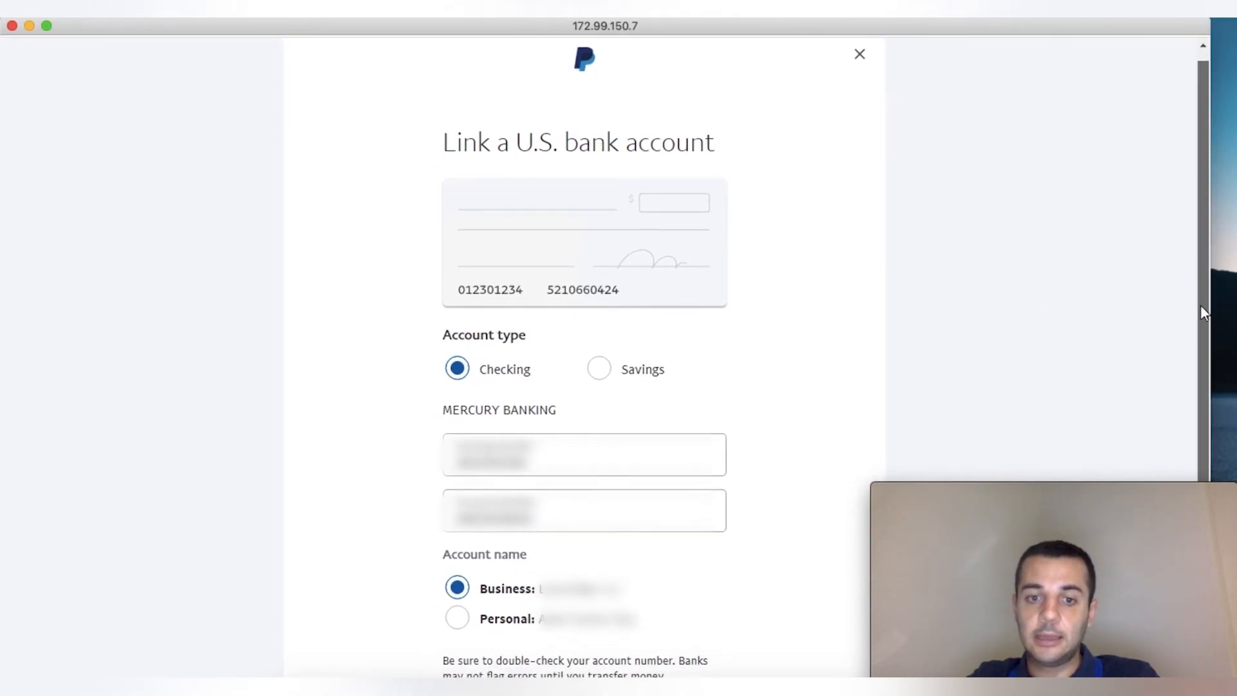
{"action": "scroll", "scroll_direction": "down", "scroll_amount": 3}
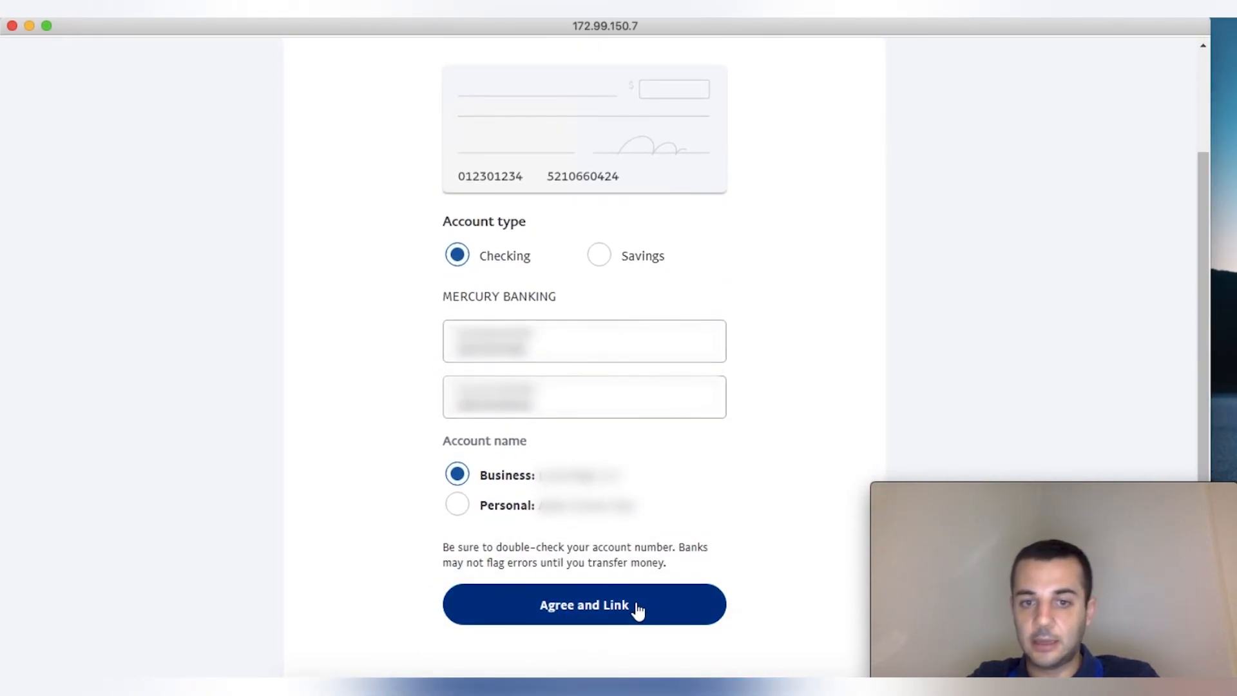
{"action": "left_click", "coordinate": [584, 605]}
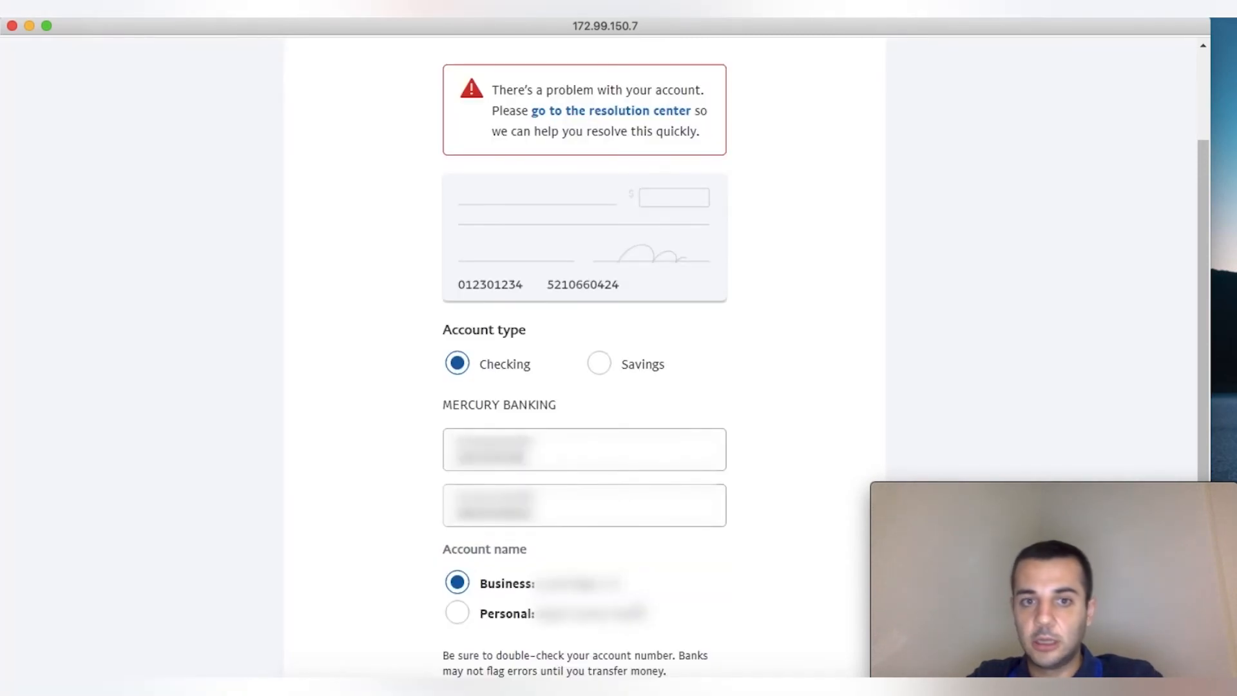
{"action": "scroll", "scroll_direction": "down", "scroll_amount": 3}
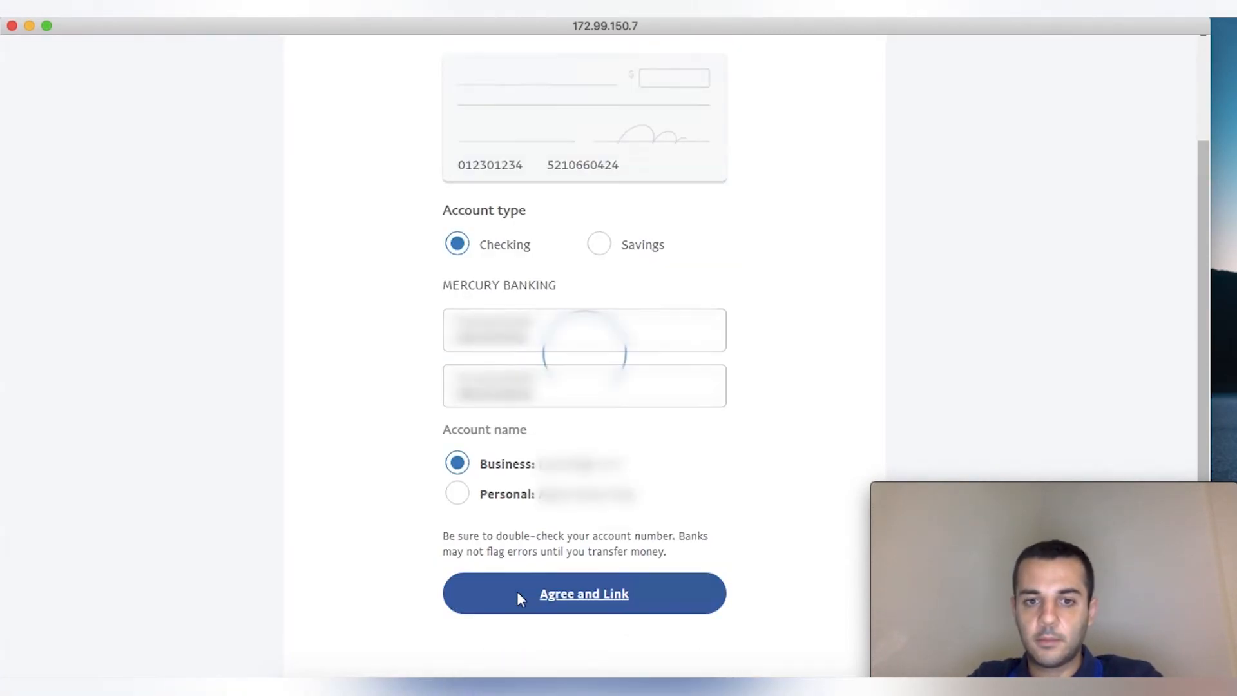
{"action": "left_click", "coordinate": [584, 592]}
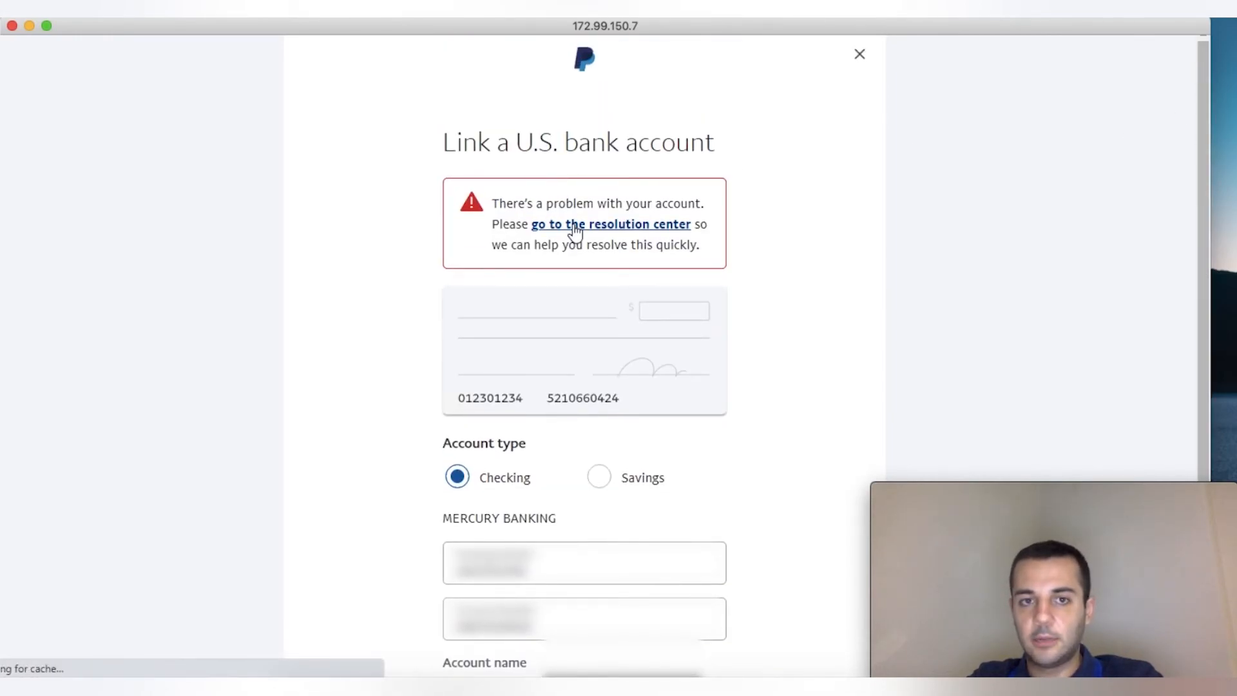
{"action": "left_click", "coordinate": [610, 225]}
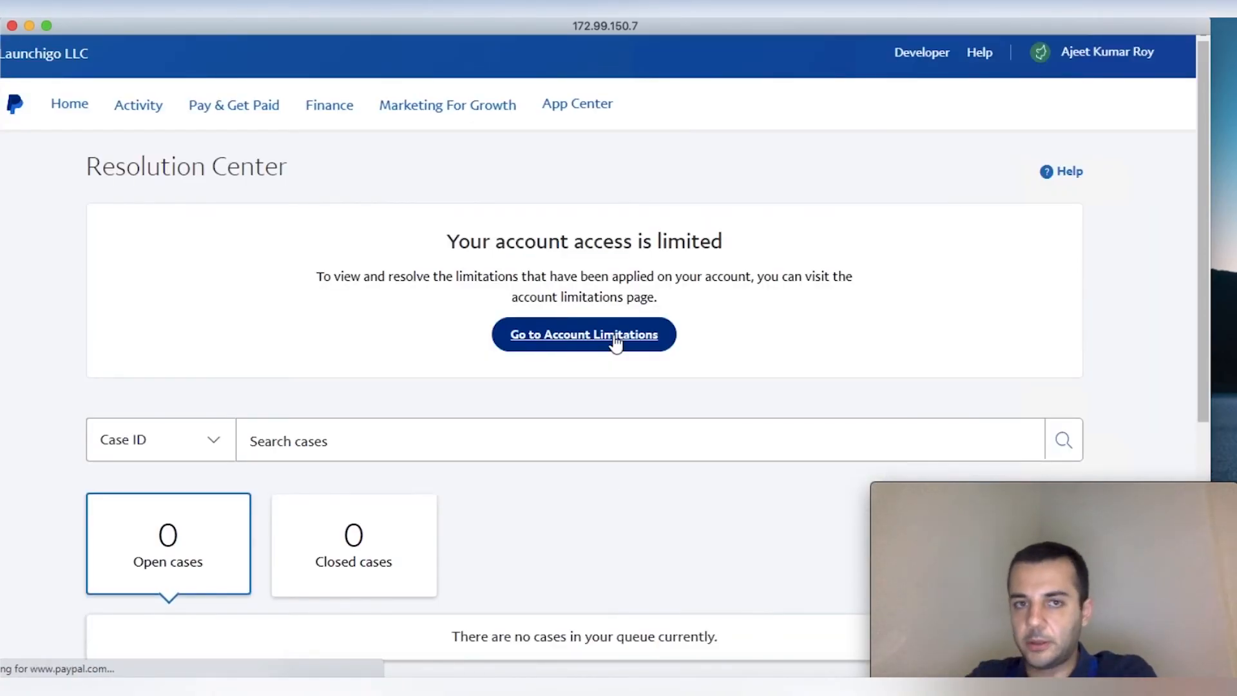
Step: From Account Limitations, choose Passport as the ID document and browse for the file
{"action": "left_click", "coordinate": [584, 334]}
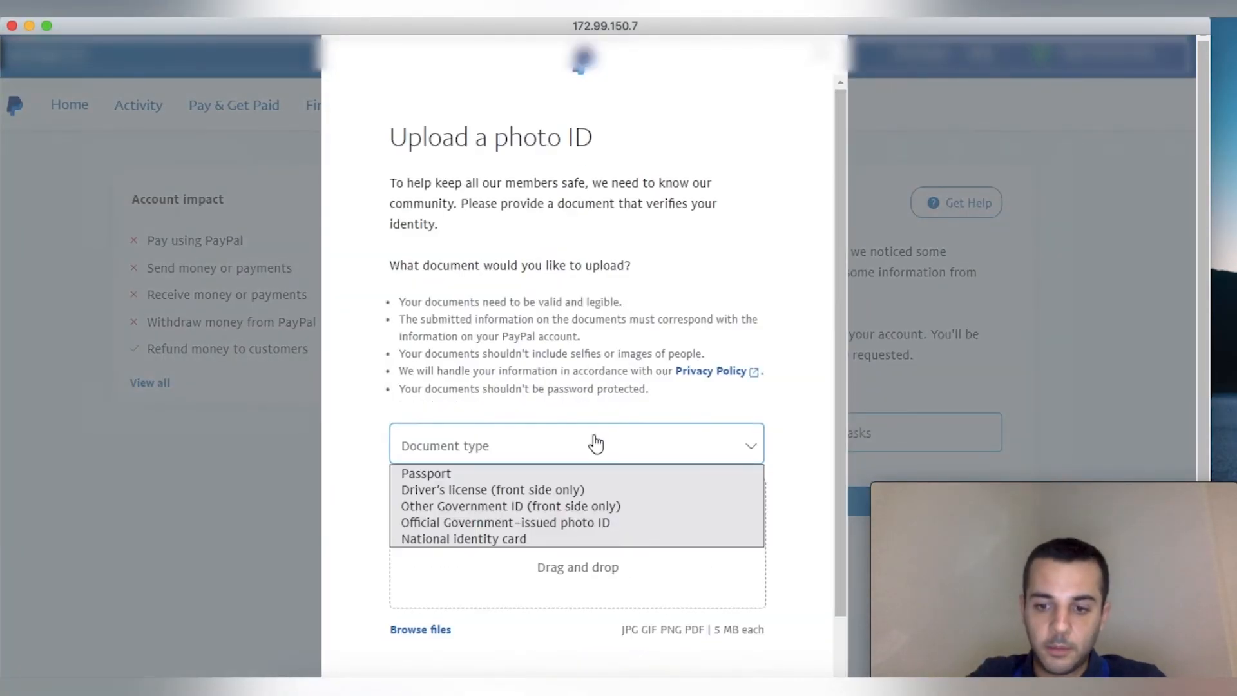
{"action": "left_click", "coordinate": [427, 473]}
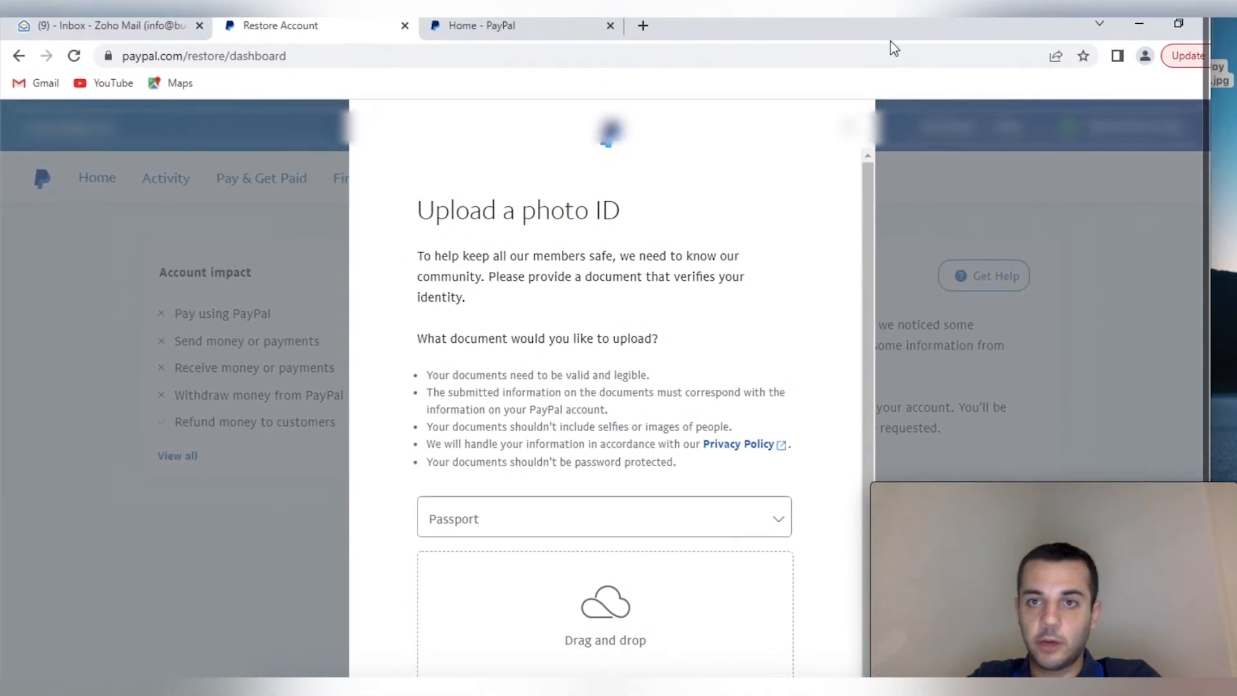
{"action": "left_click", "coordinate": [1137, 23]}
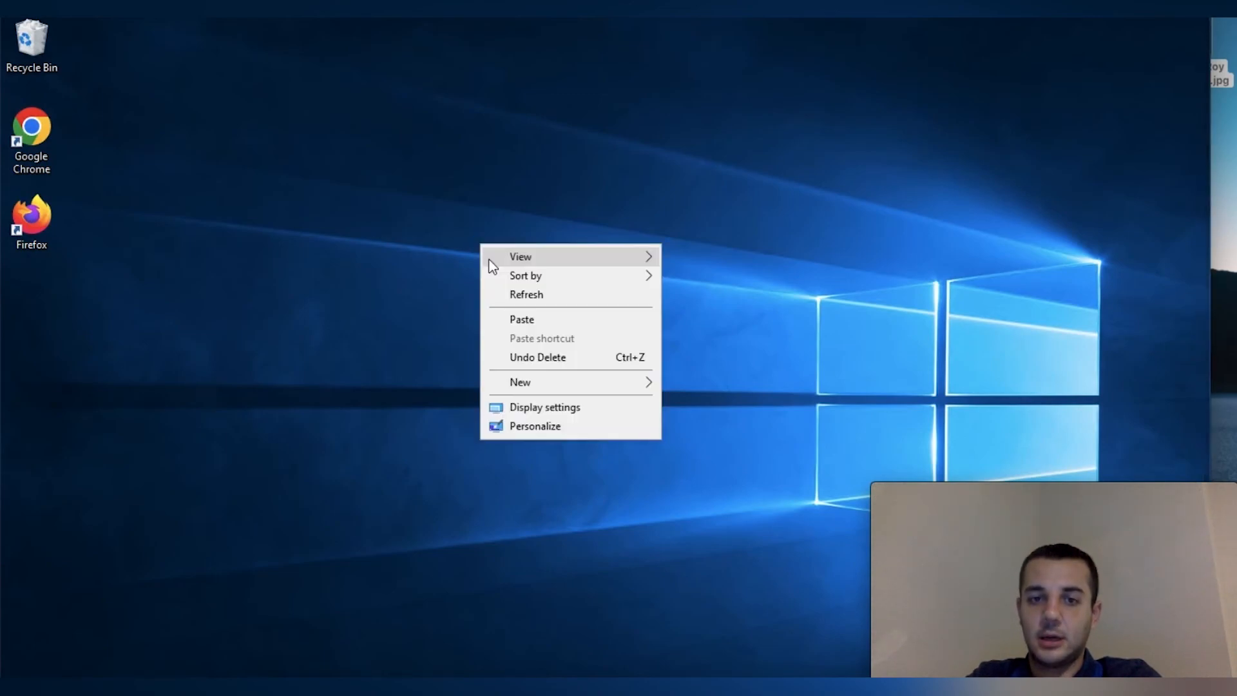
{"action": "left_click", "coordinate": [526, 293]}
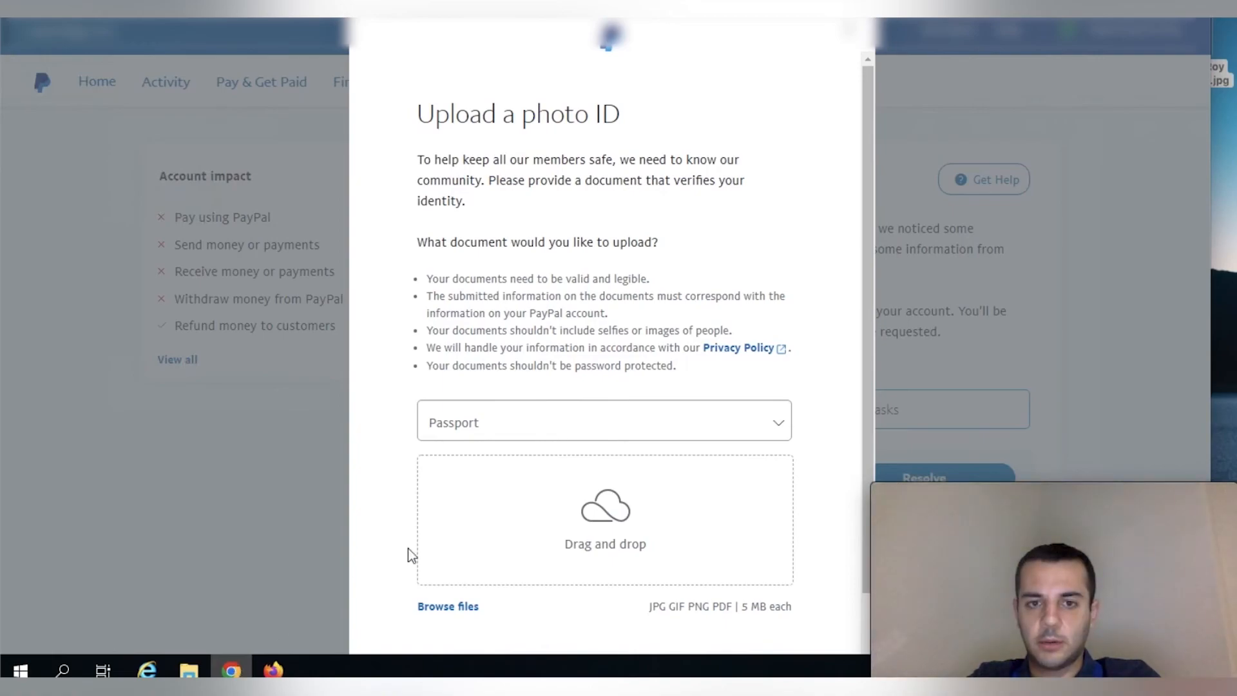
{"action": "left_click", "coordinate": [447, 606]}
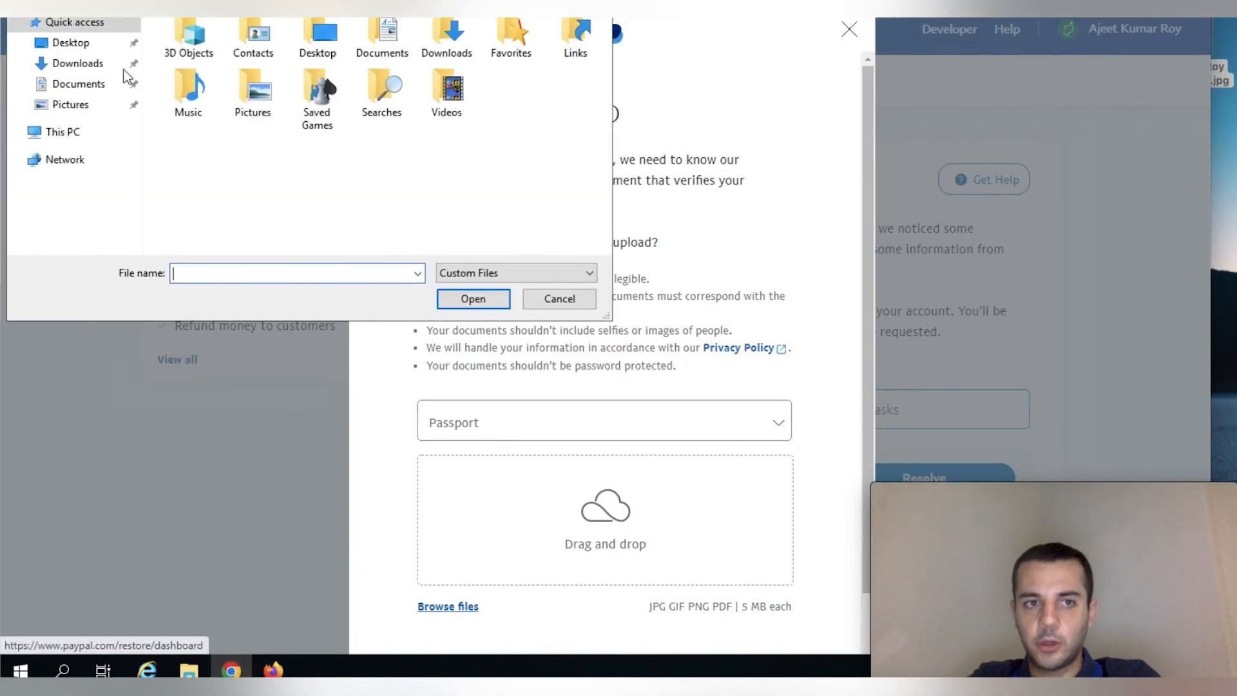
Step: Upload the passport JPG from the Desktop as ID and return to Account Limitations
{"action": "left_click", "coordinate": [77, 84]}
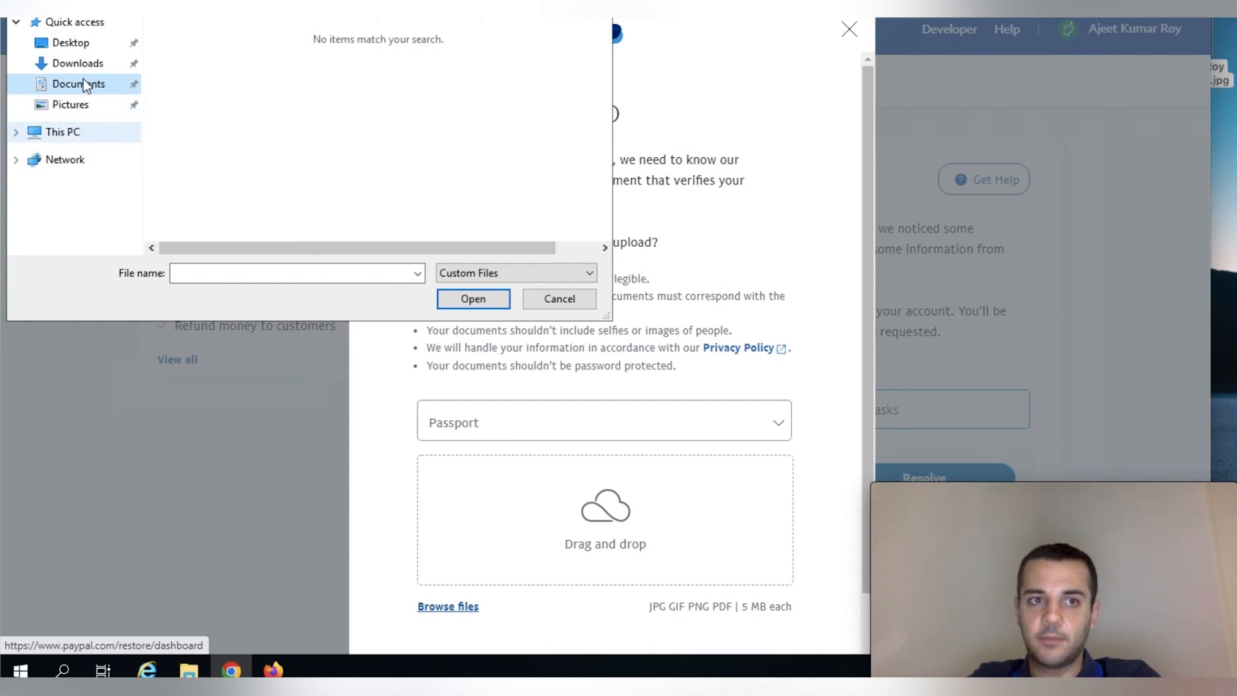
{"action": "left_click", "coordinate": [70, 43]}
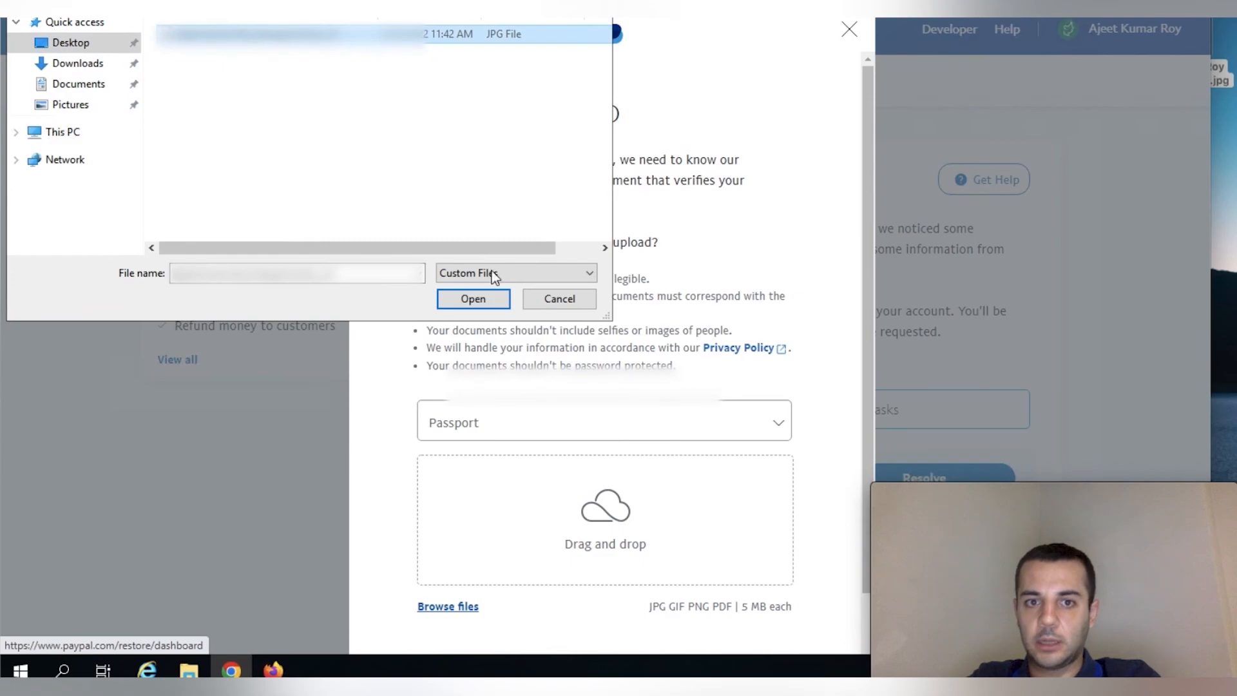
{"action": "left_click", "coordinate": [558, 298]}
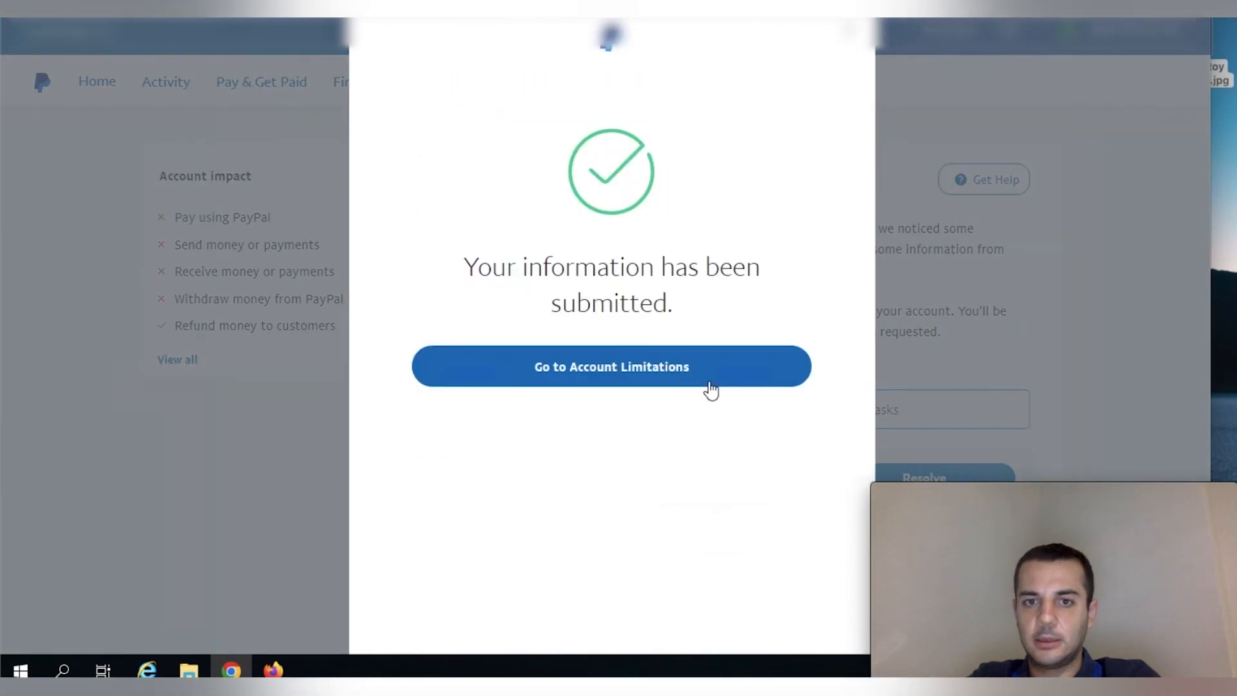
{"action": "left_click", "coordinate": [610, 366]}
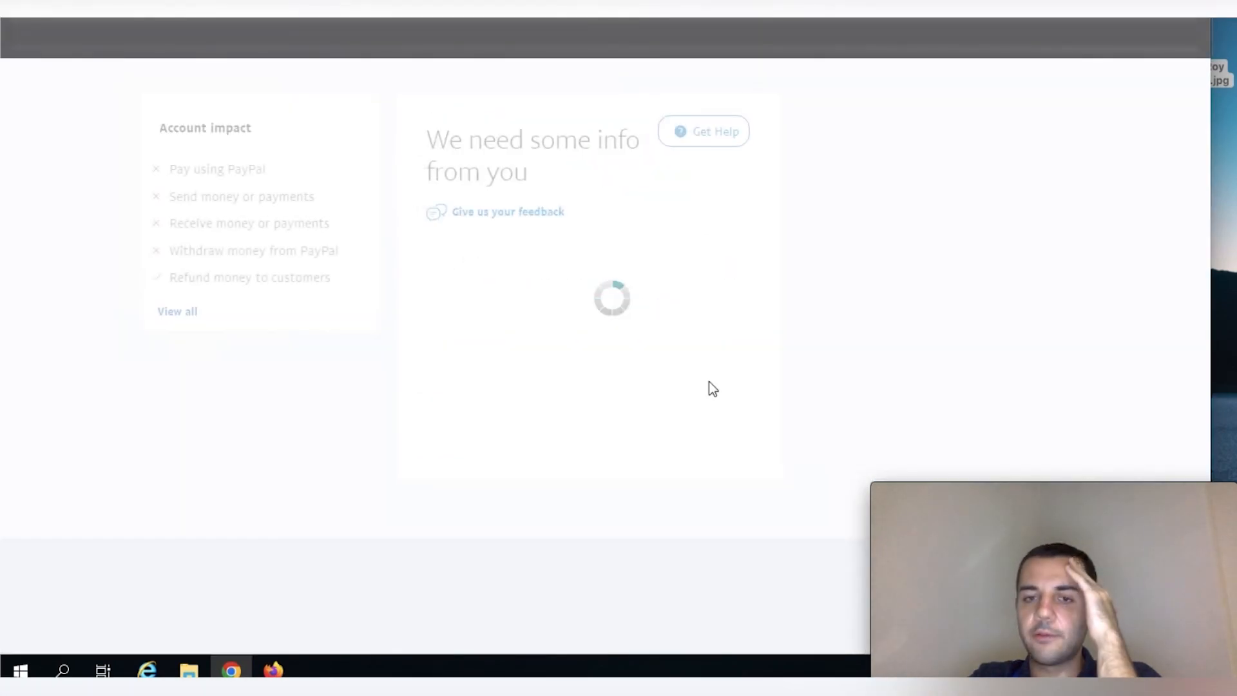